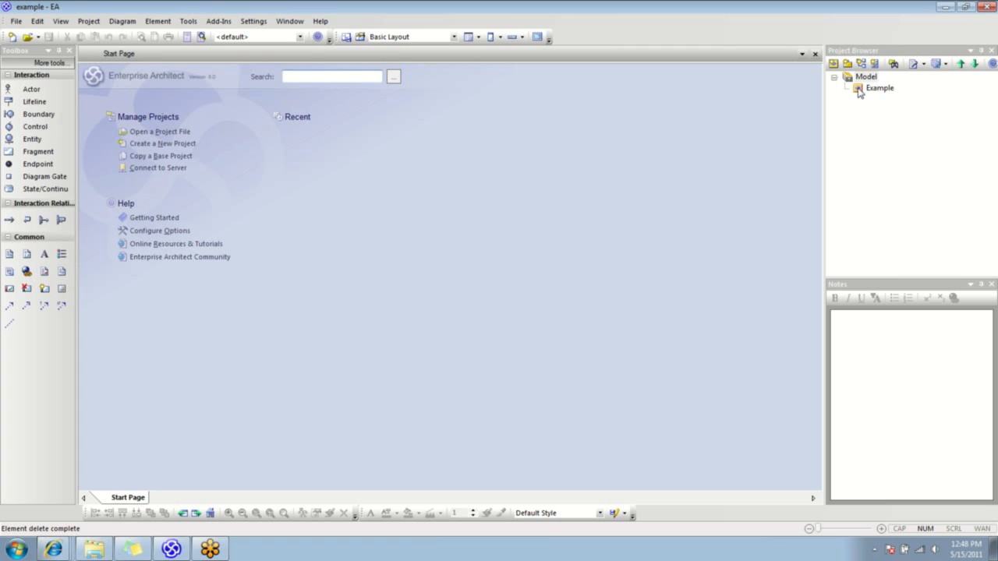
Create a UML Behavioral sequence diagram named Sequence in the Example package
{"action": "left_click", "coordinate": [880, 88]}
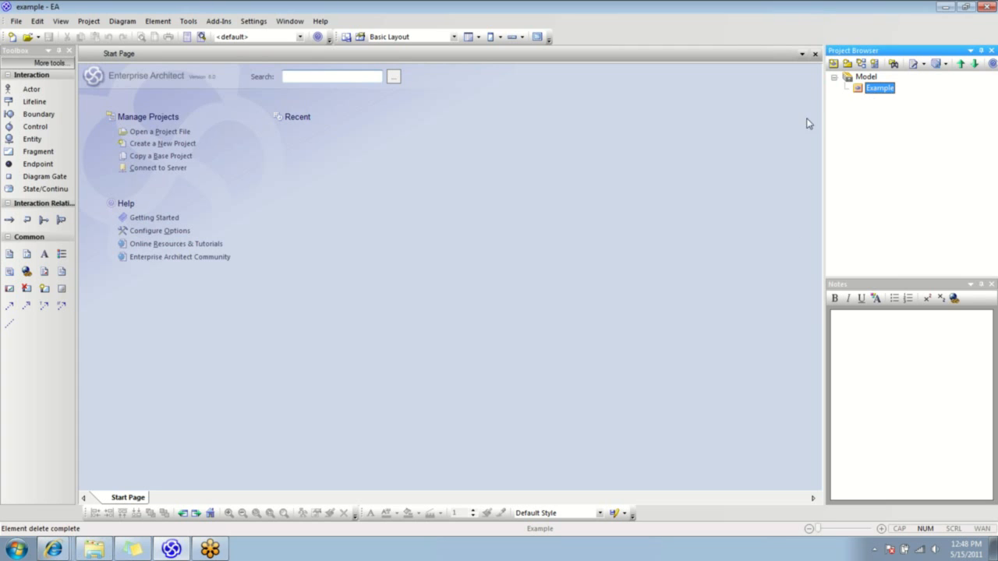
{"action": "mouse_move", "coordinate": [714, 156]}
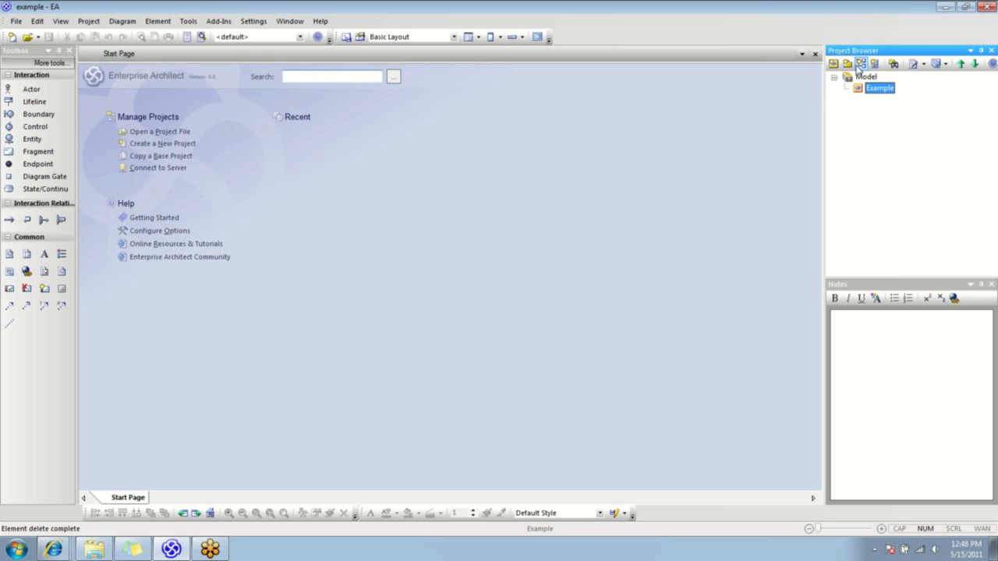
{"action": "mouse_move", "coordinate": [861, 64]}
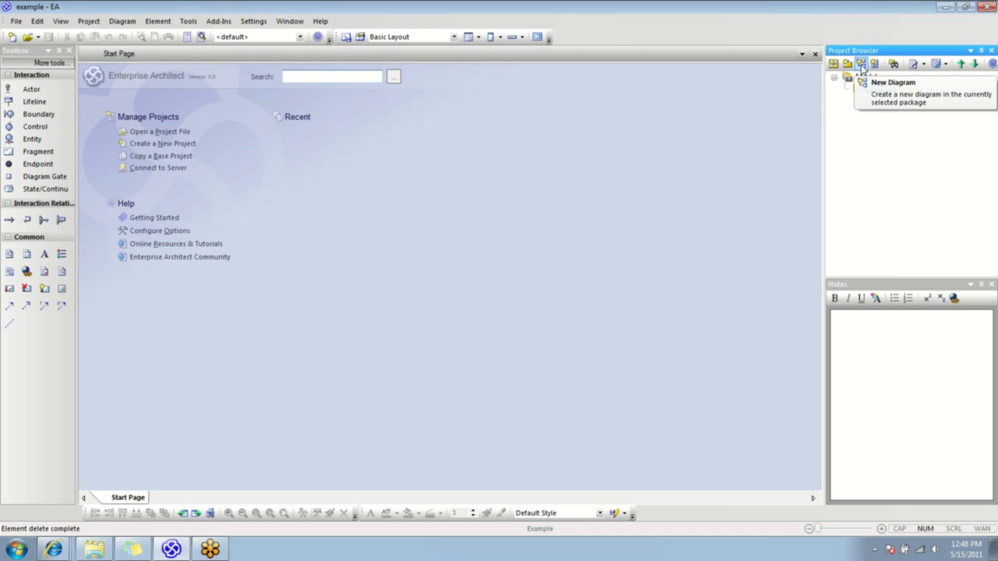
{"action": "left_click", "coordinate": [861, 64]}
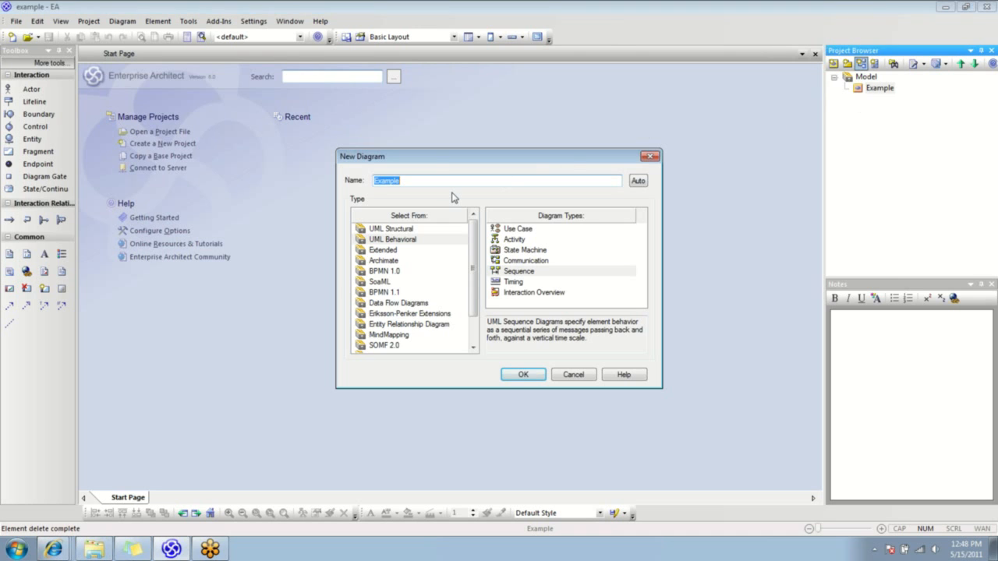
{"action": "type", "text": "Sequence"}
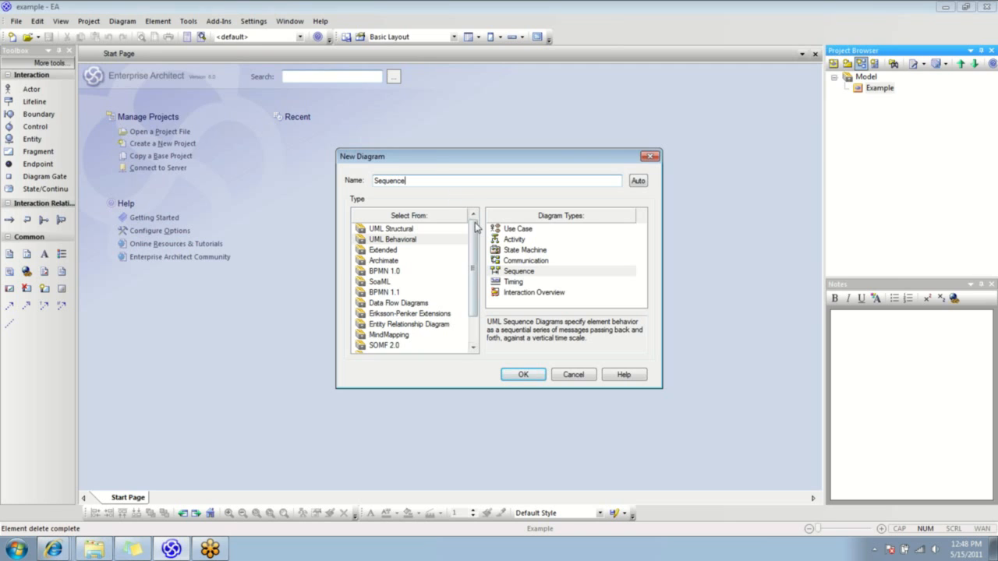
{"action": "left_click", "coordinate": [518, 271]}
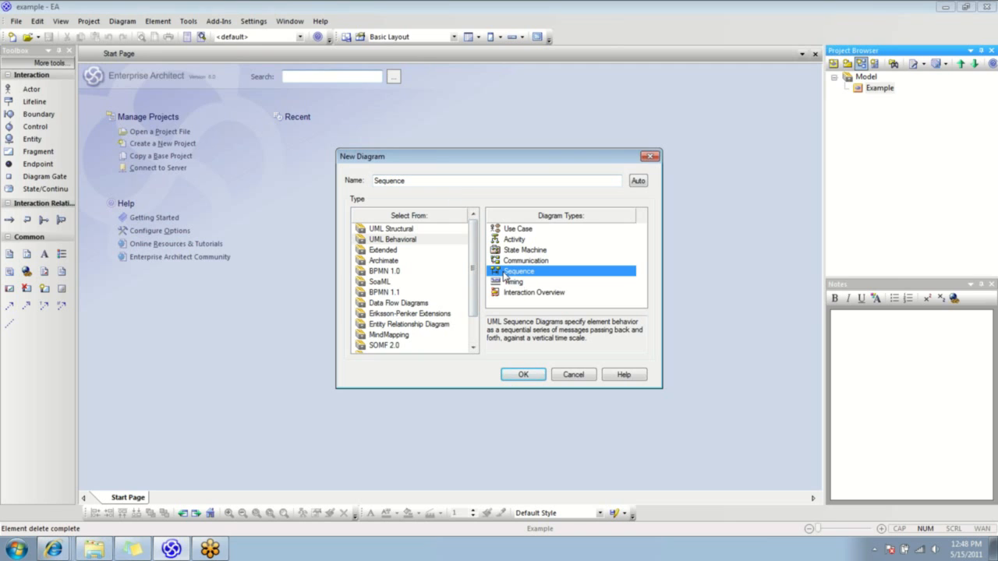
{"action": "mouse_move", "coordinate": [521, 341]}
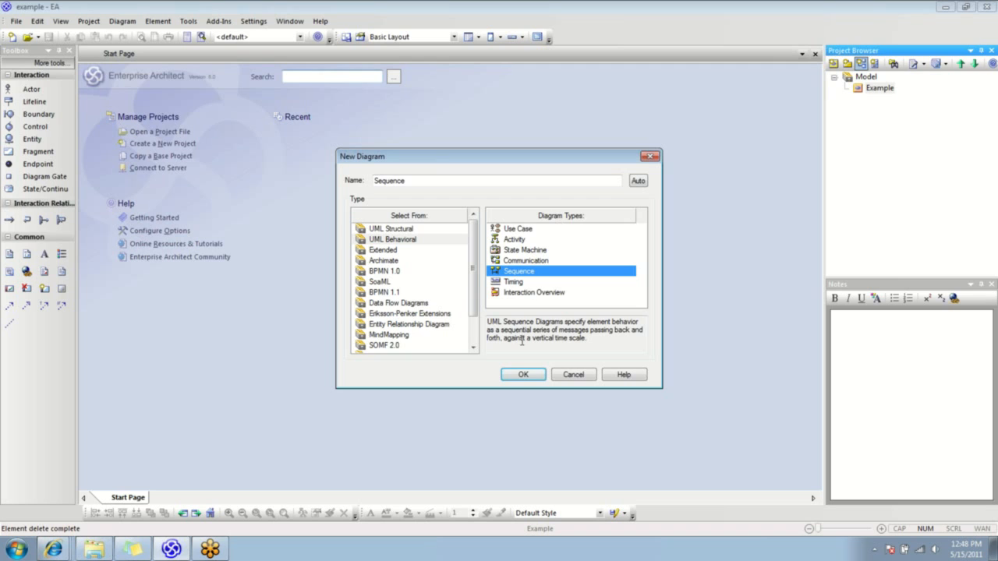
{"action": "left_click", "coordinate": [522, 374]}
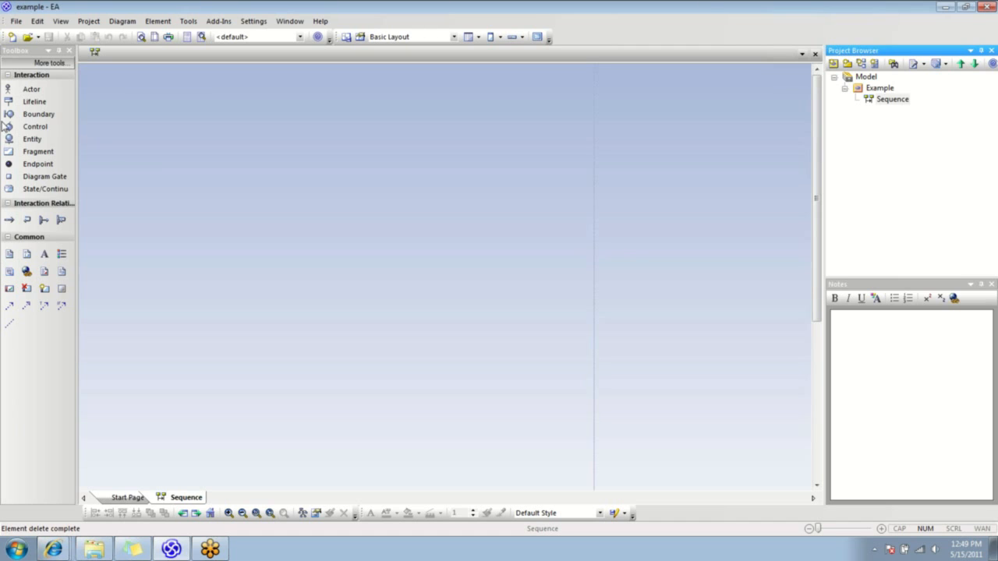
{"action": "mouse_move", "coordinate": [32, 89]}
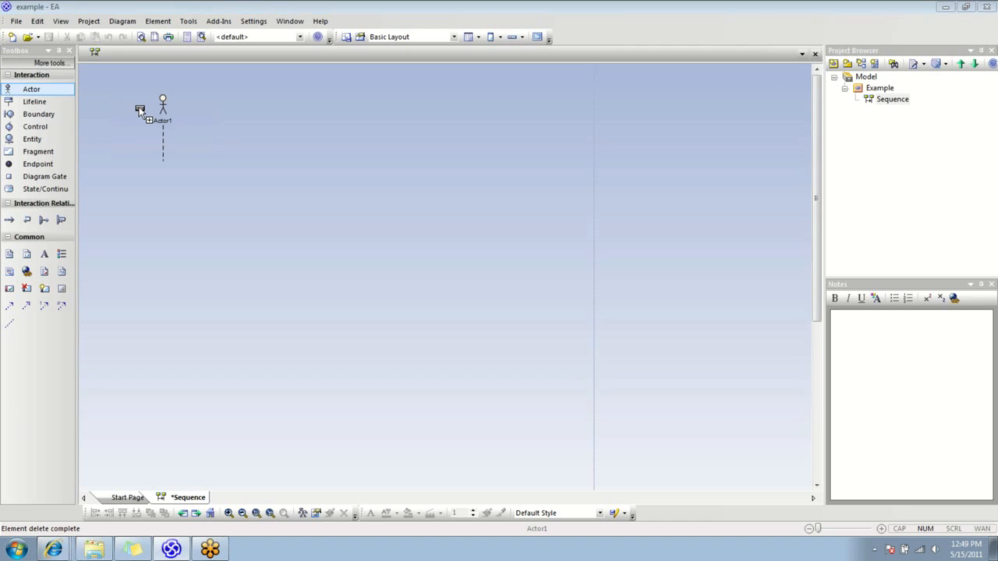
Name the actor Customer and the new boundary lifeline Order Screen
{"action": "double_click", "coordinate": [163, 107]}
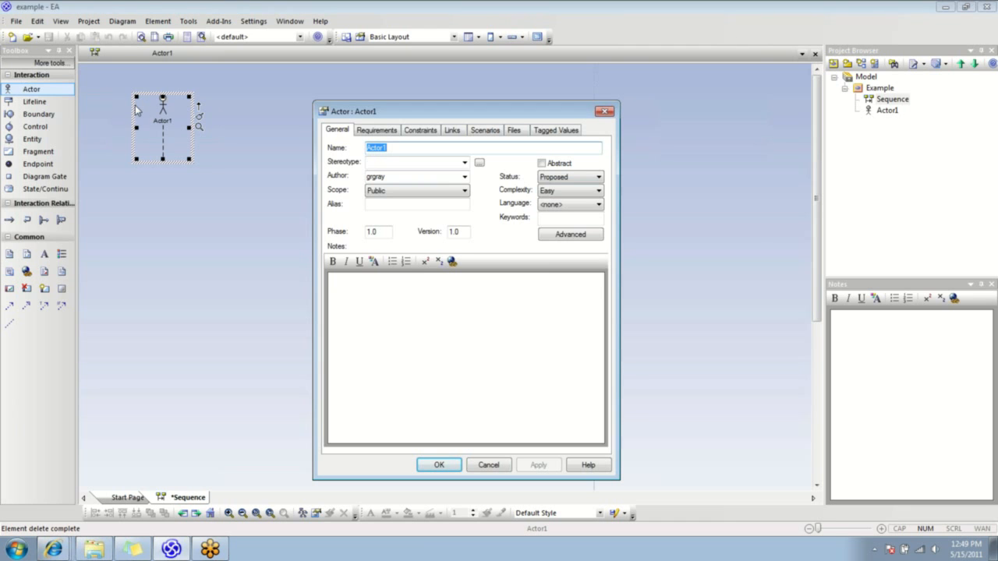
{"action": "type", "text": "Customer"}
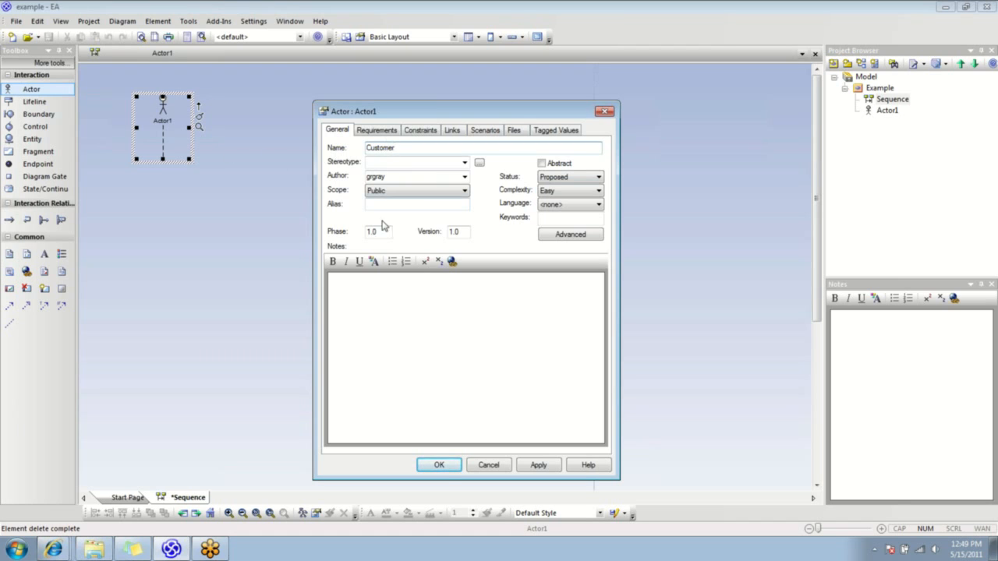
{"action": "left_click", "coordinate": [439, 464]}
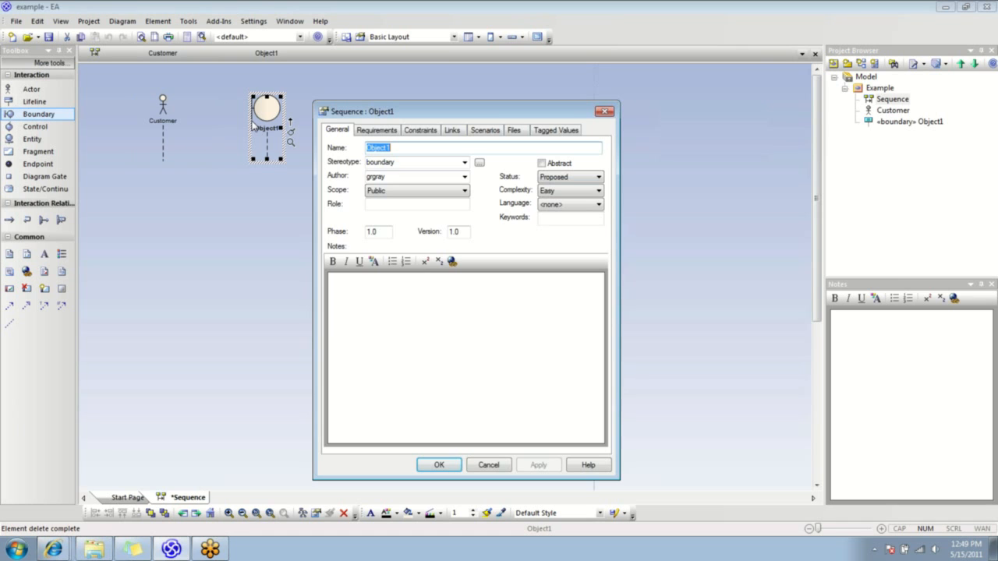
{"action": "mouse_move", "coordinate": [234, 212]}
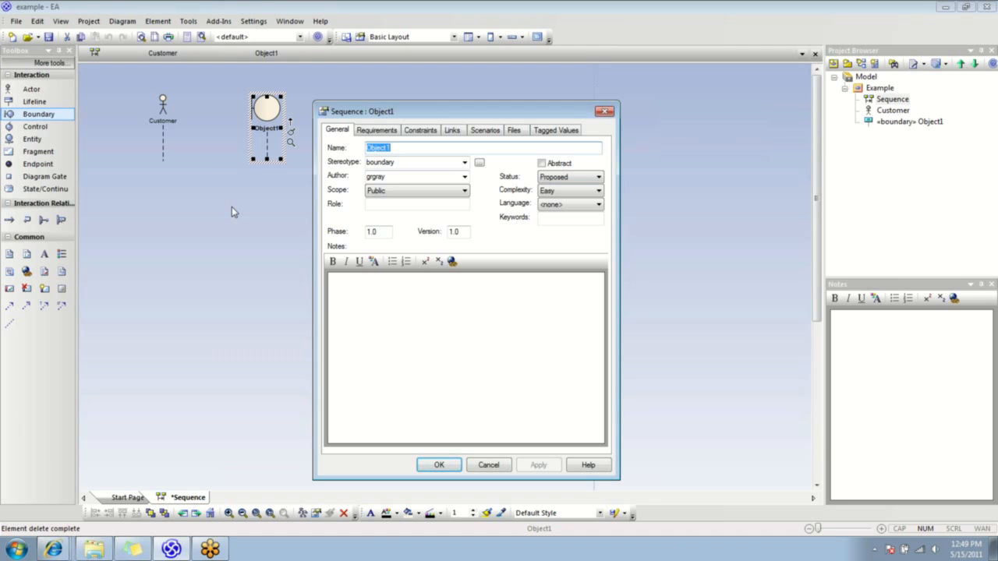
{"action": "type", "text": "Order Screen"}
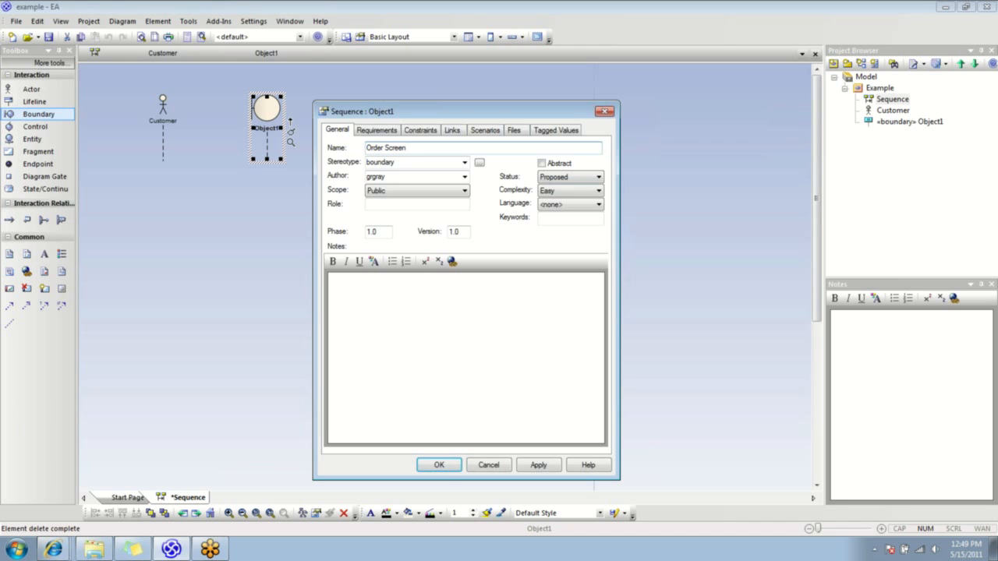
{"action": "left_click", "coordinate": [438, 465]}
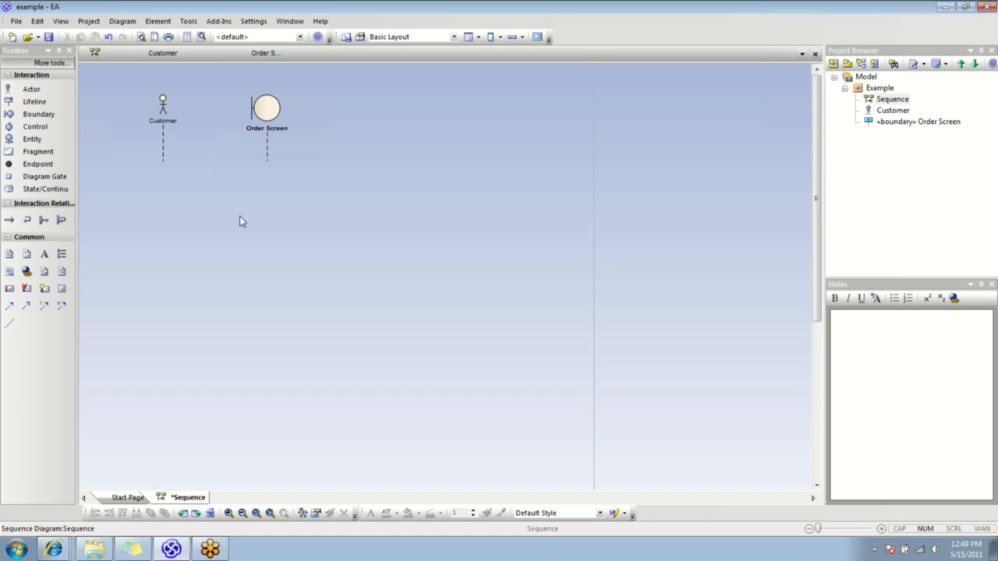
{"action": "mouse_move", "coordinate": [200, 166]}
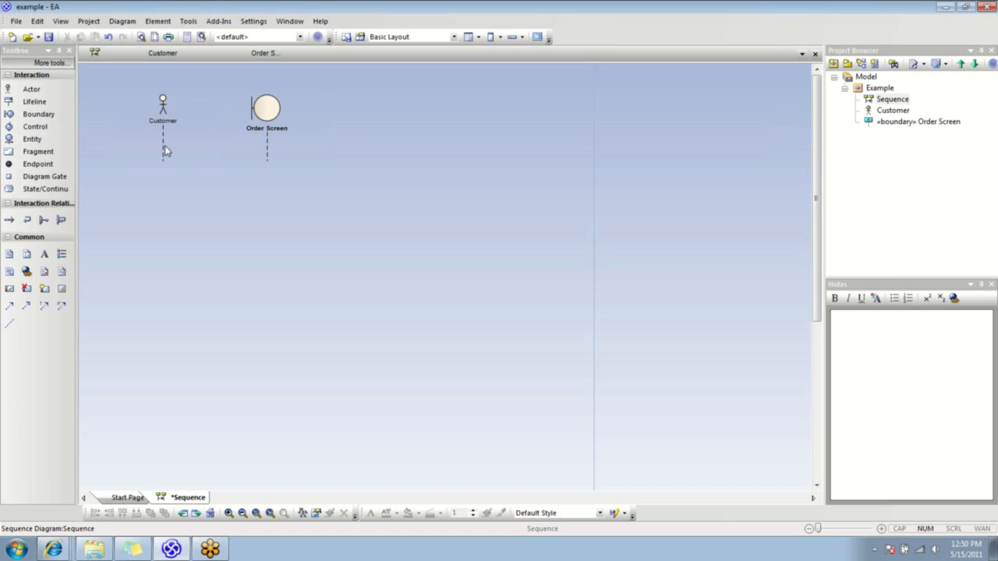
Message Customer to Order Screen and add a lifeline named Shopping Cart
{"action": "left_click", "coordinate": [162, 106]}
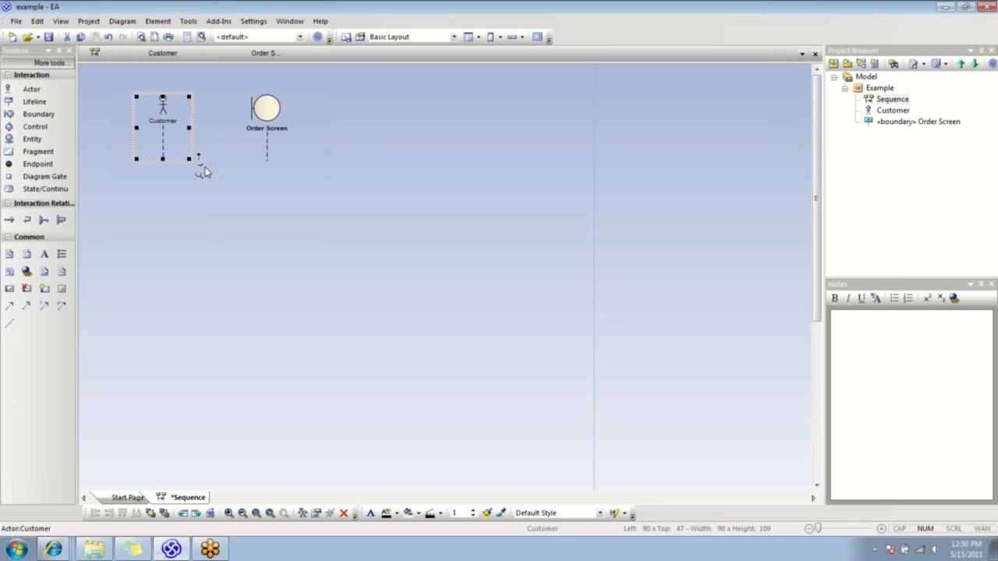
{"action": "mouse_move", "coordinate": [201, 162]}
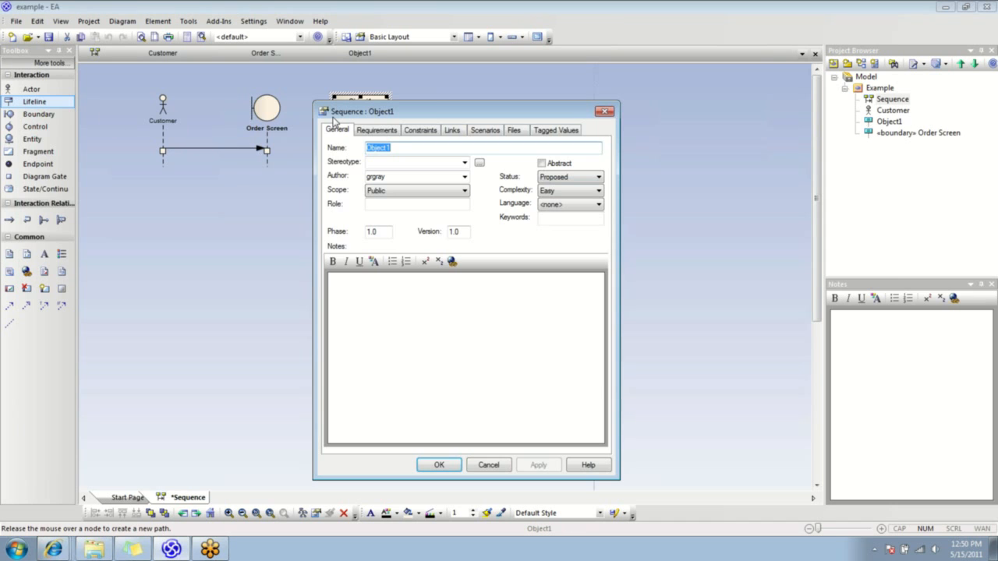
{"action": "type", "text": "Shopping Cart"}
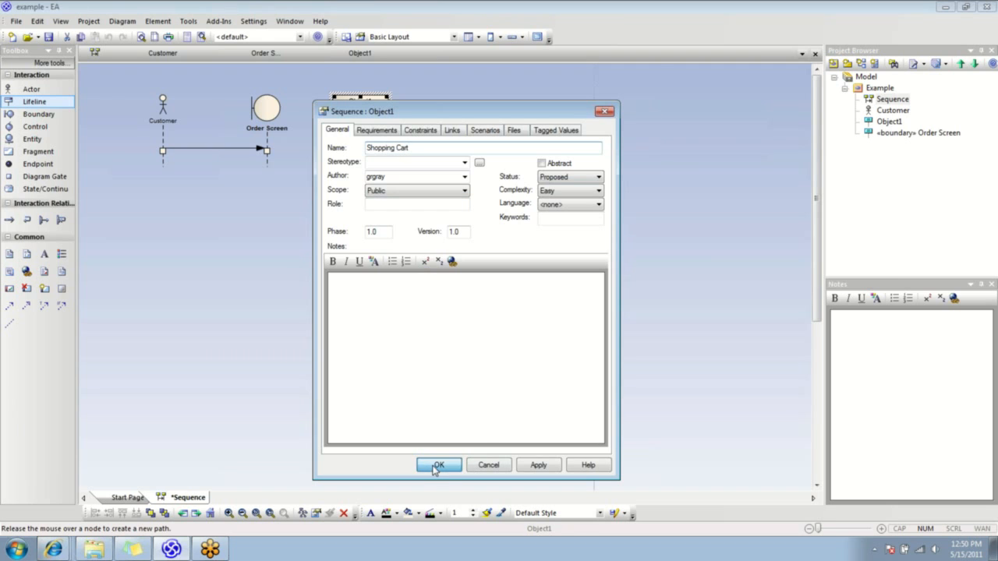
{"action": "left_click", "coordinate": [439, 464]}
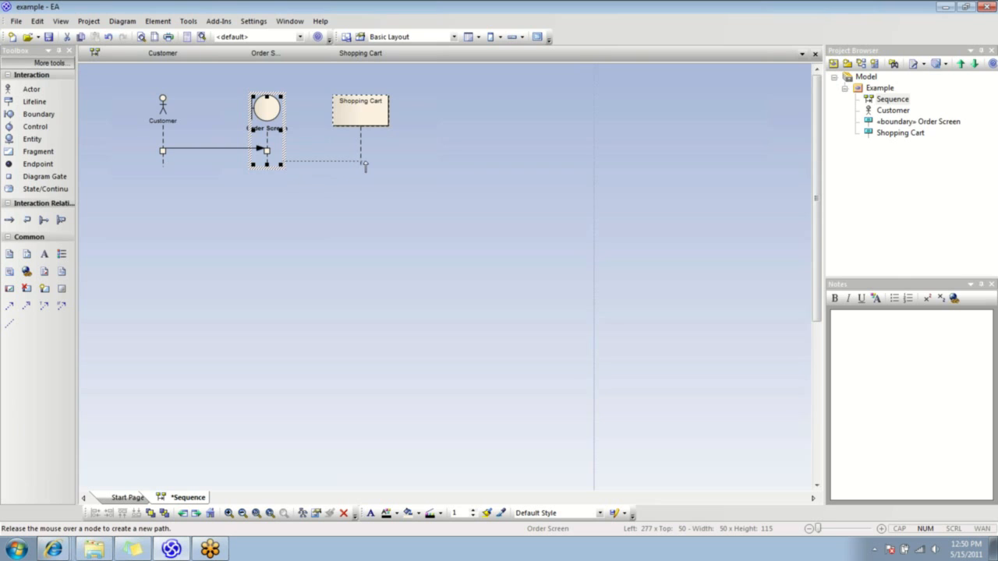
Add a getCart message from Order Screen to Shopping Cart
{"action": "left_click_drag", "start_coordinate": [267, 150], "coordinate": [359, 170]}
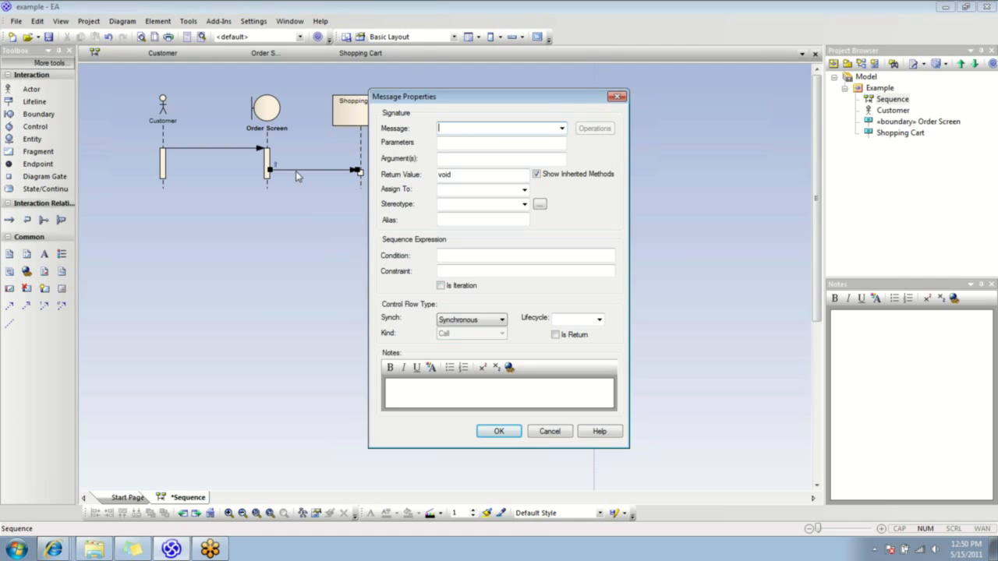
{"action": "type", "text": "getCart"}
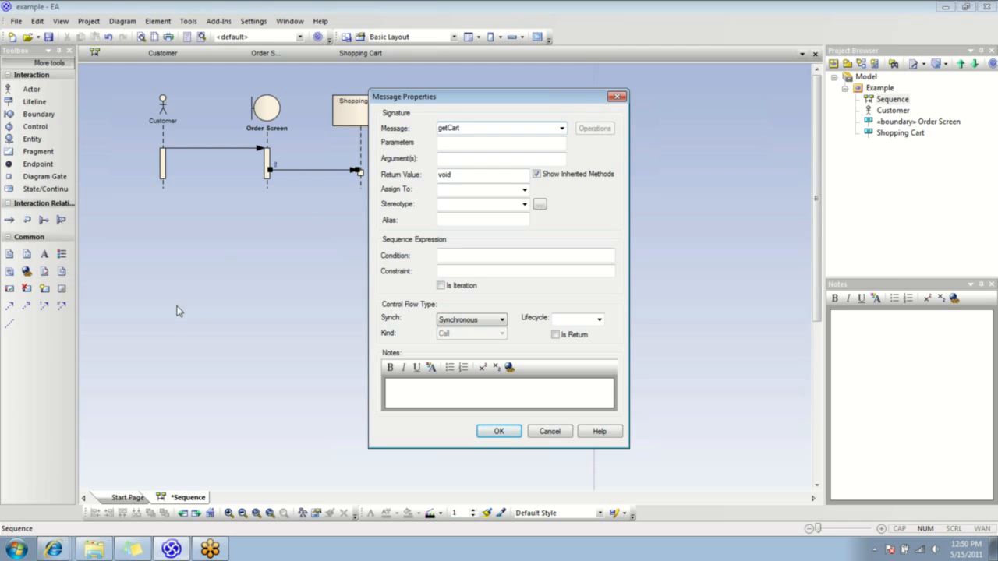
{"action": "left_click", "coordinate": [499, 430]}
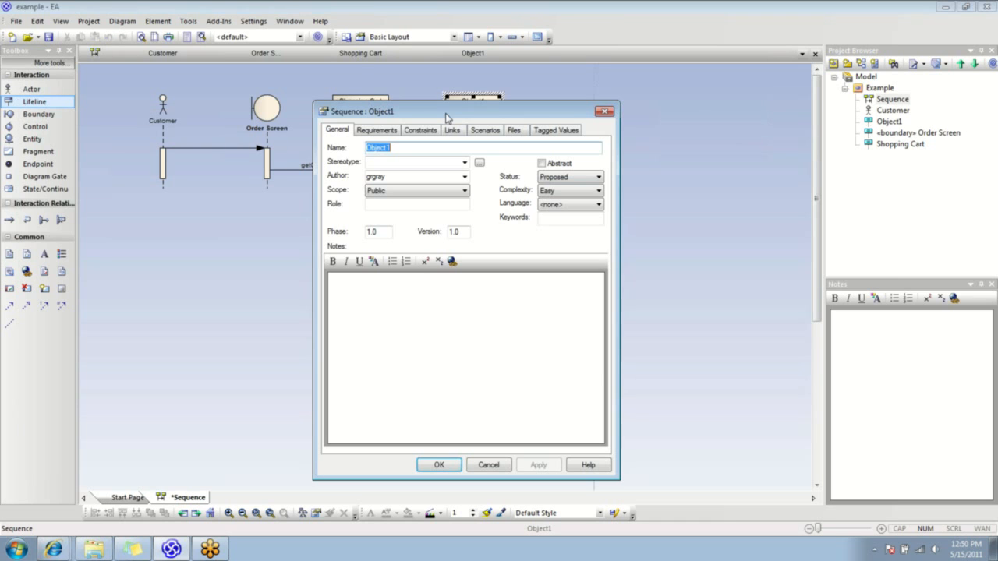
Add a fourth lifeline named Cart Item
{"action": "type", "text": "C"}
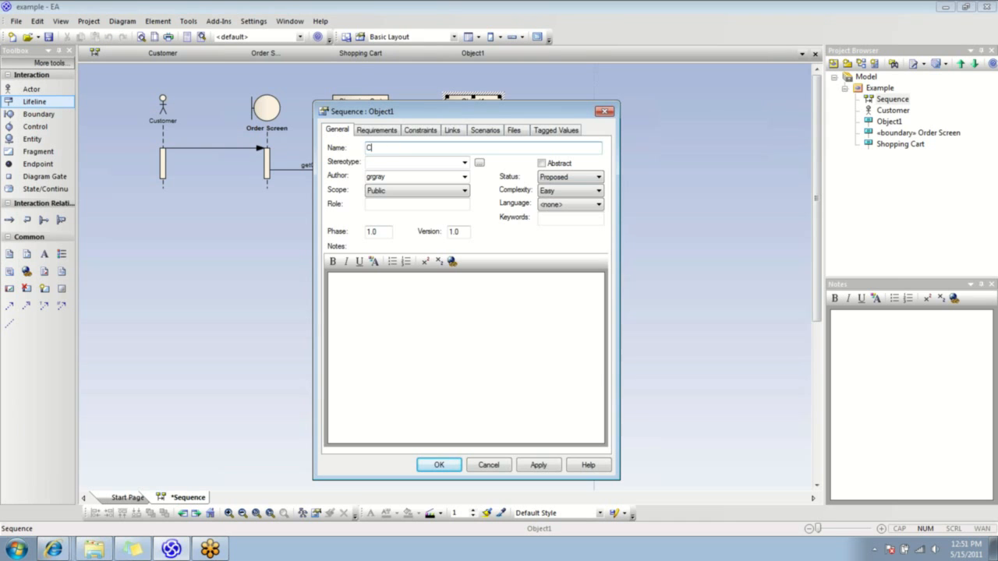
{"action": "type", "text": "art Item"}
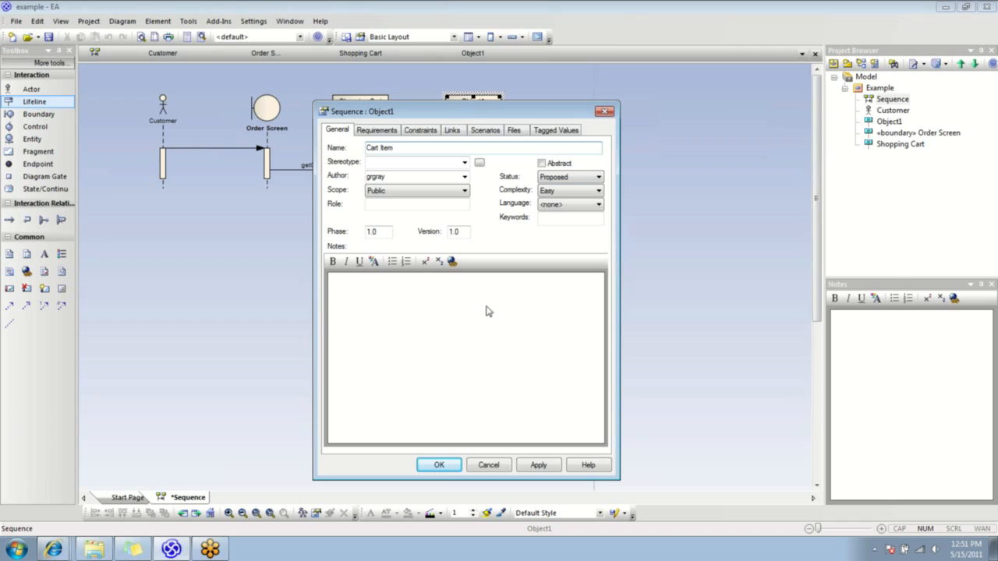
{"action": "left_click", "coordinate": [438, 464]}
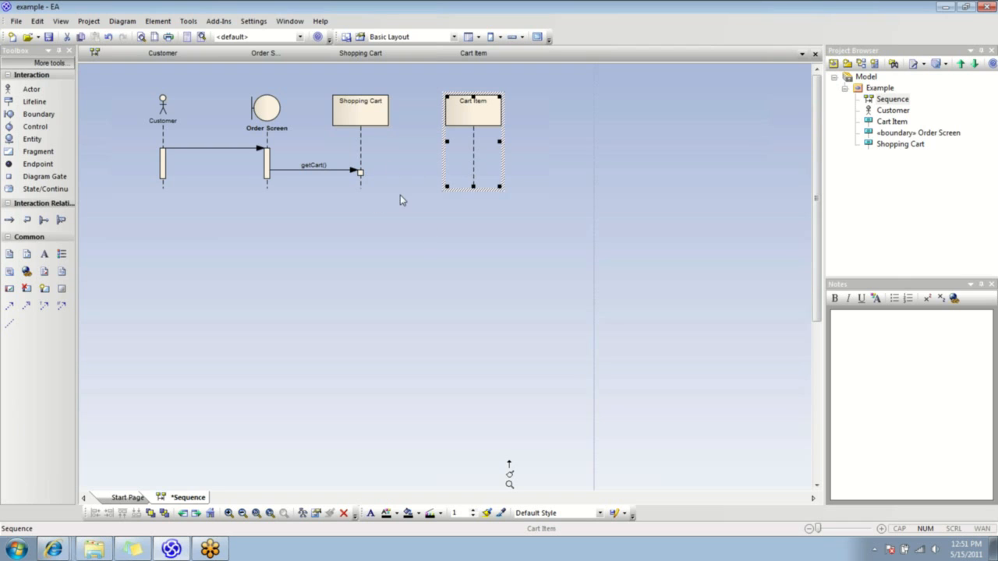
{"action": "mouse_move", "coordinate": [443, 243]}
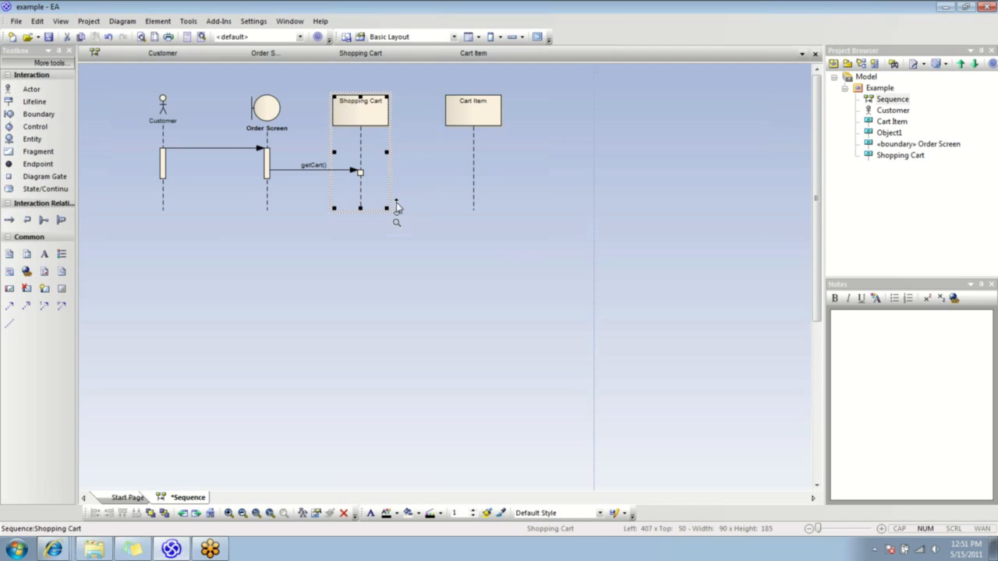
Draw a Shopping Cart to Cart Item message named New with Lifecycle set to New
{"action": "left_click_drag", "start_coordinate": [387, 207], "coordinate": [476, 206]}
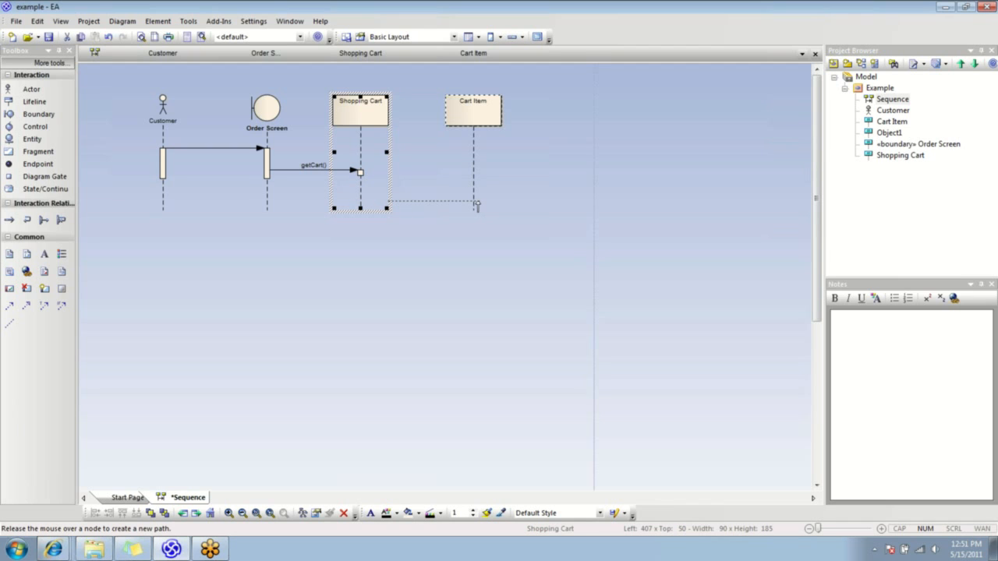
{"action": "left_click_drag", "start_coordinate": [358, 201], "coordinate": [474, 202]}
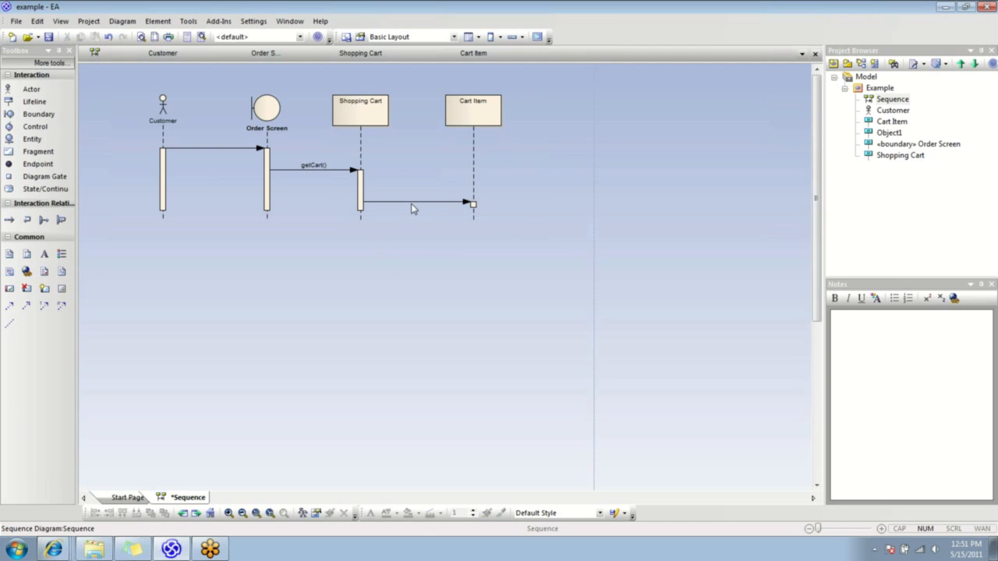
{"action": "double_click", "coordinate": [413, 209]}
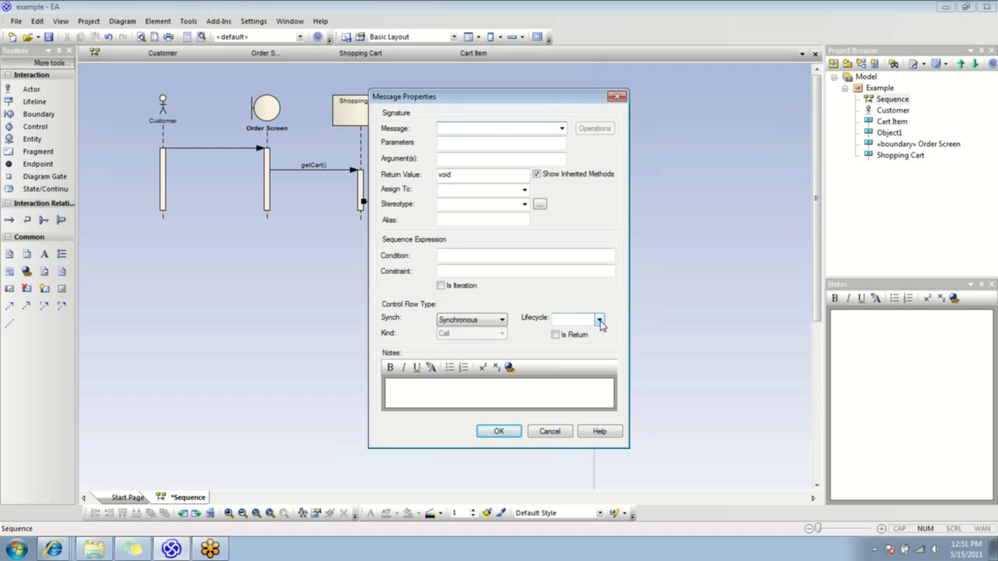
{"action": "left_click", "coordinate": [599, 320]}
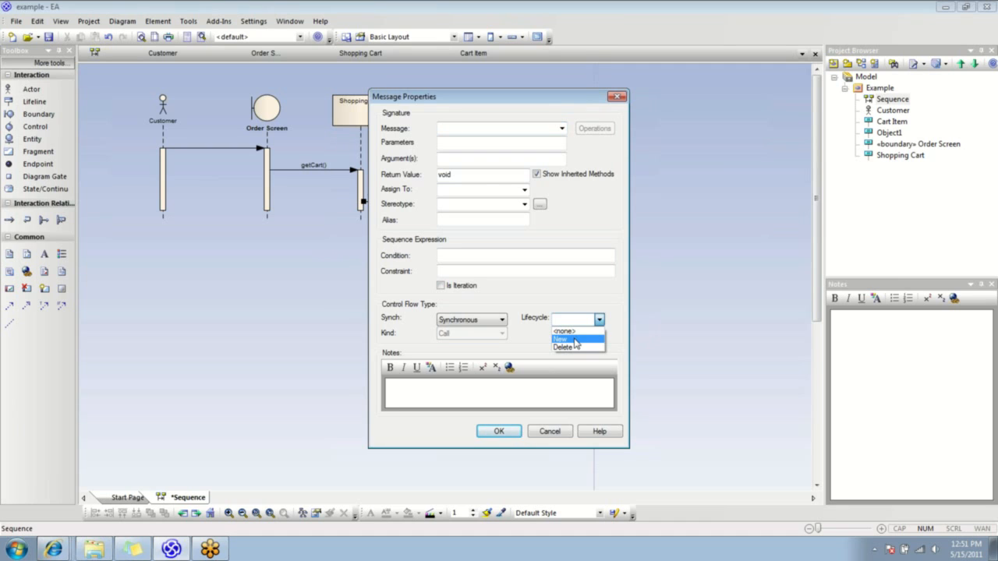
{"action": "left_click", "coordinate": [563, 338]}
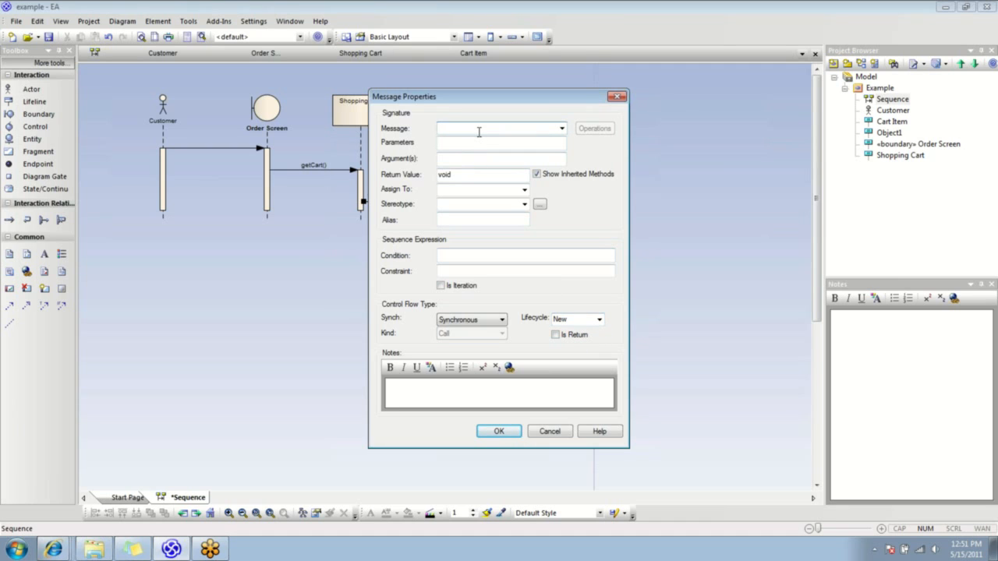
{"action": "type", "text": "N"}
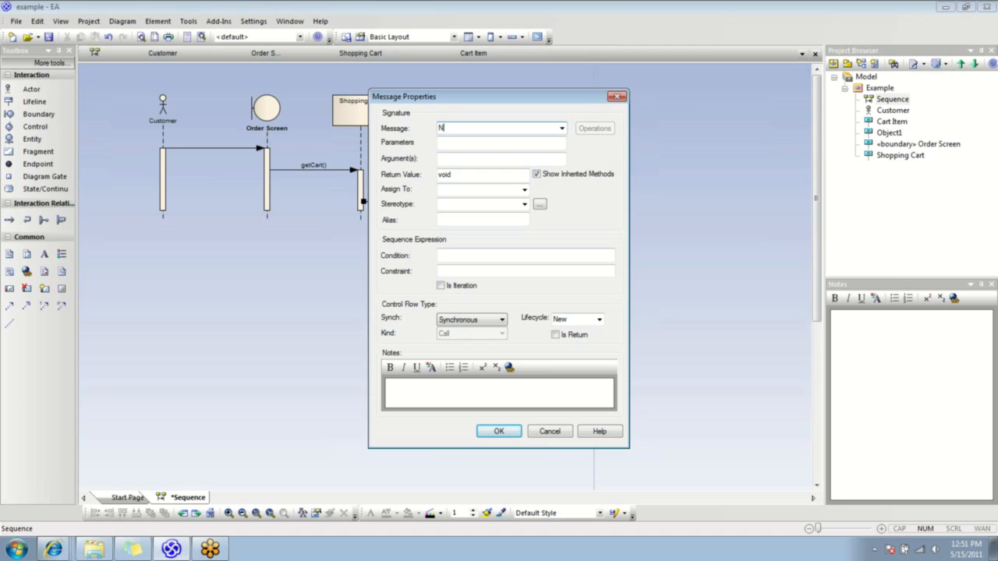
{"action": "type", "text": "ew"}
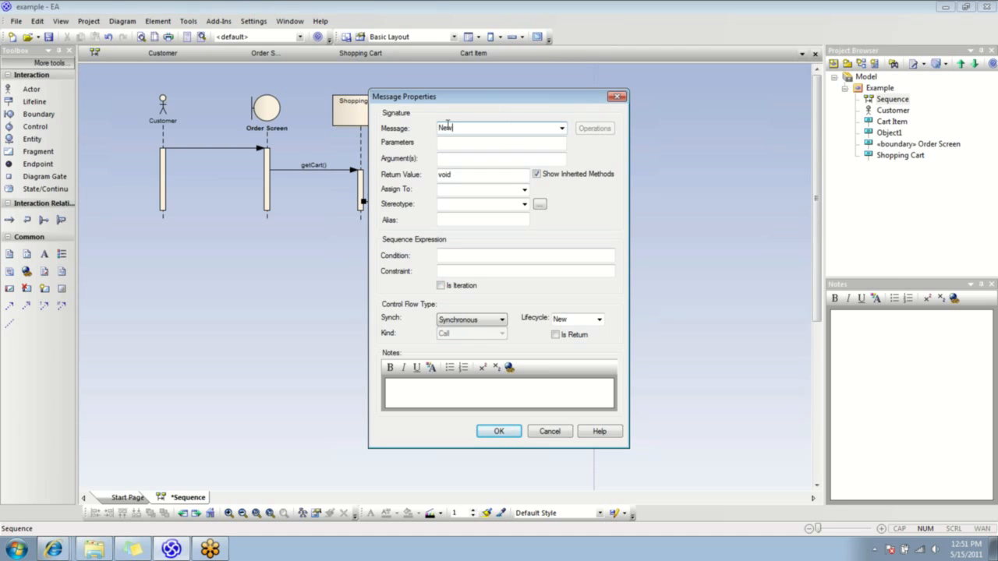
{"action": "left_click", "coordinate": [499, 430]}
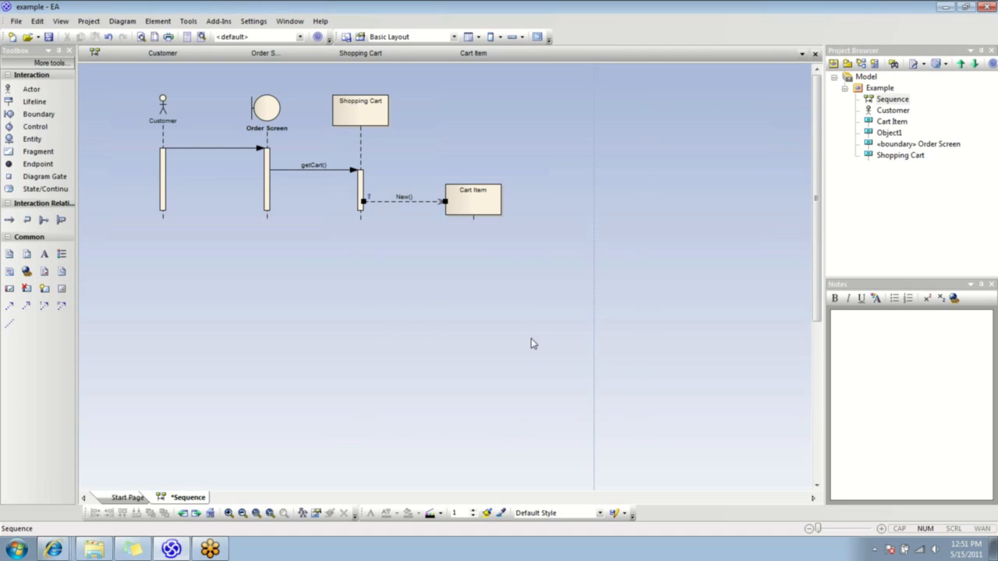
{"action": "mouse_move", "coordinate": [461, 176]}
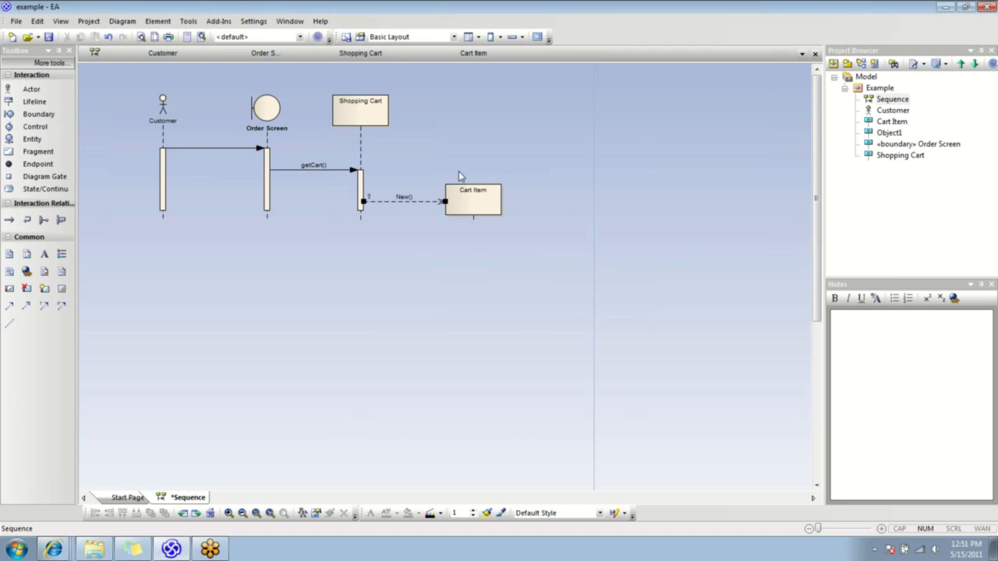
{"action": "mouse_move", "coordinate": [487, 212]}
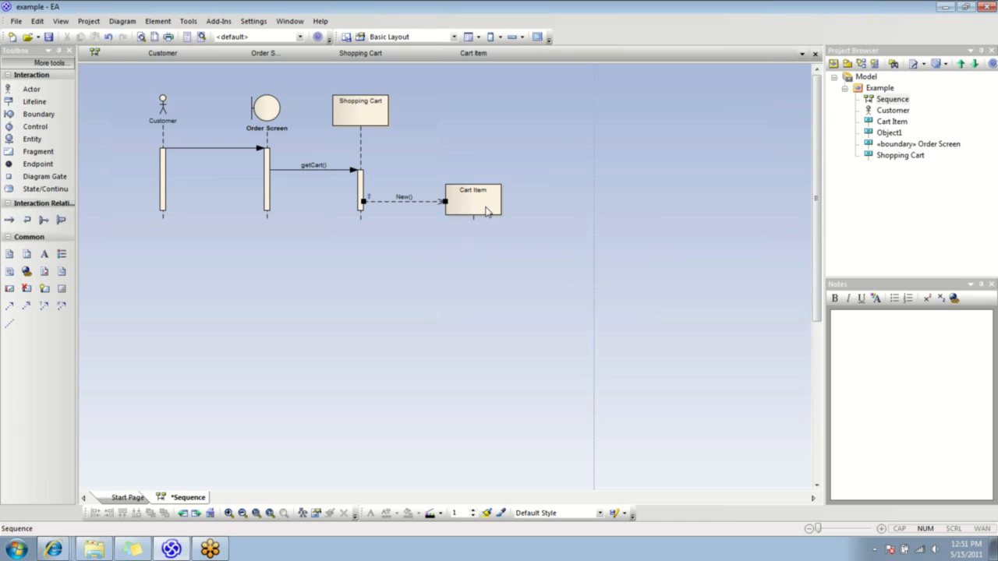
{"action": "mouse_move", "coordinate": [412, 202]}
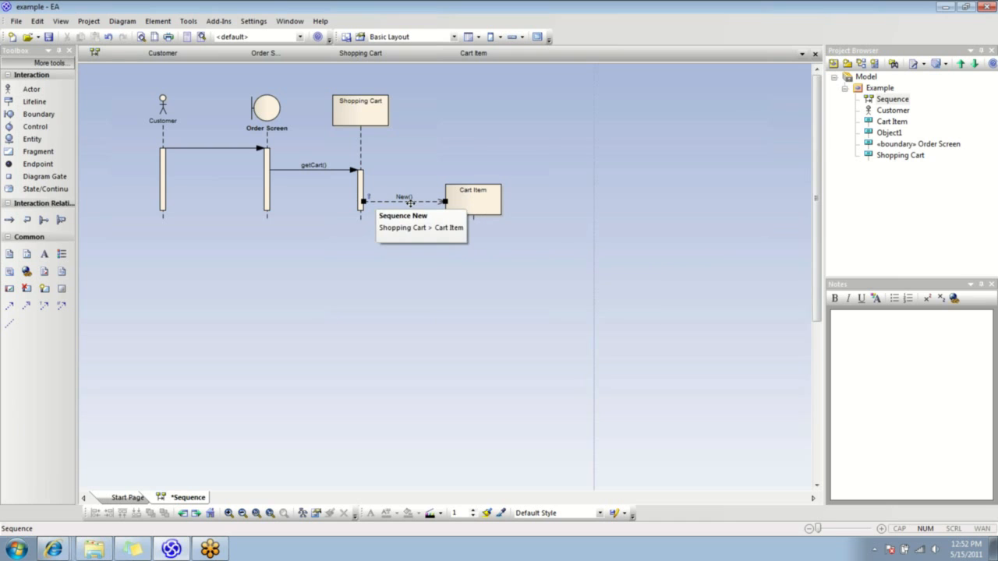
{"action": "mouse_move", "coordinate": [415, 311]}
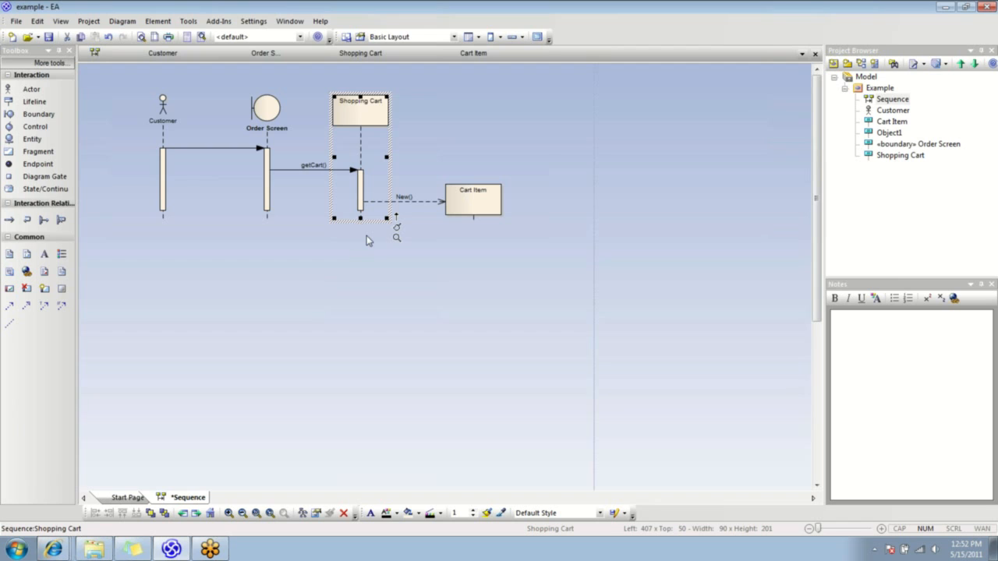
{"action": "mouse_move", "coordinate": [397, 218]}
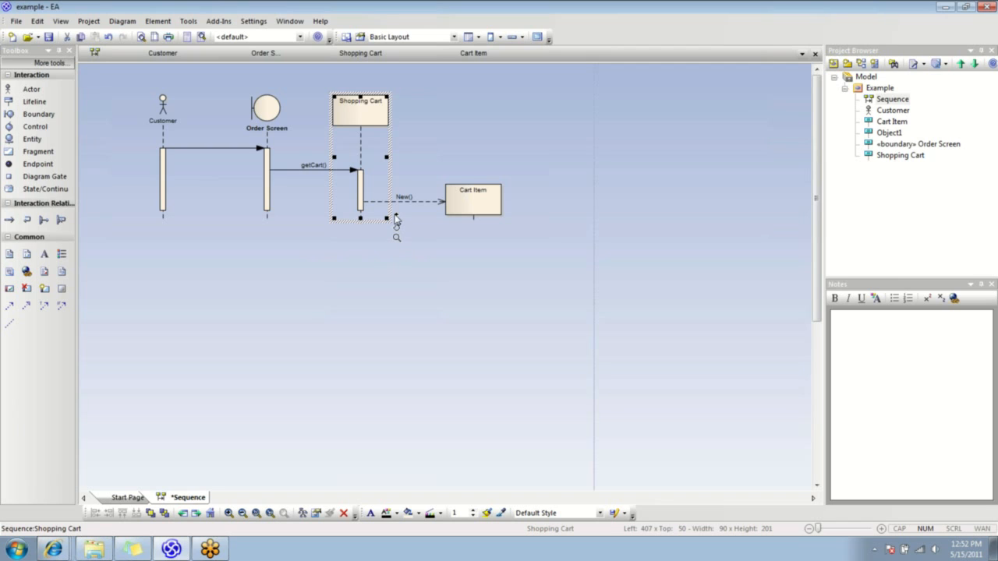
Add a createItem message from Shopping Cart to Cart Item and start a new message group on it
{"action": "left_click_drag", "start_coordinate": [396, 219], "coordinate": [482, 232]}
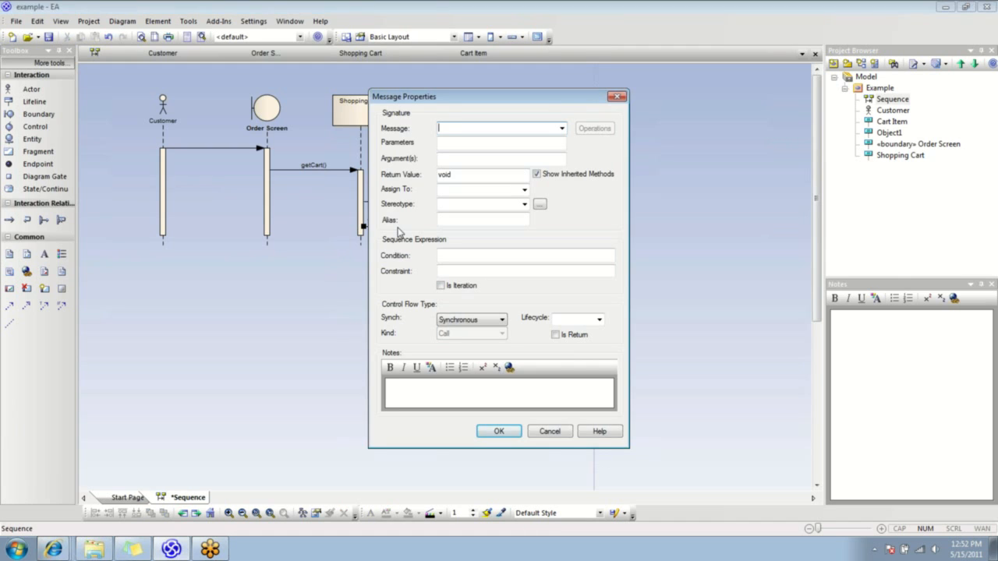
{"action": "type", "text": "createItem"}
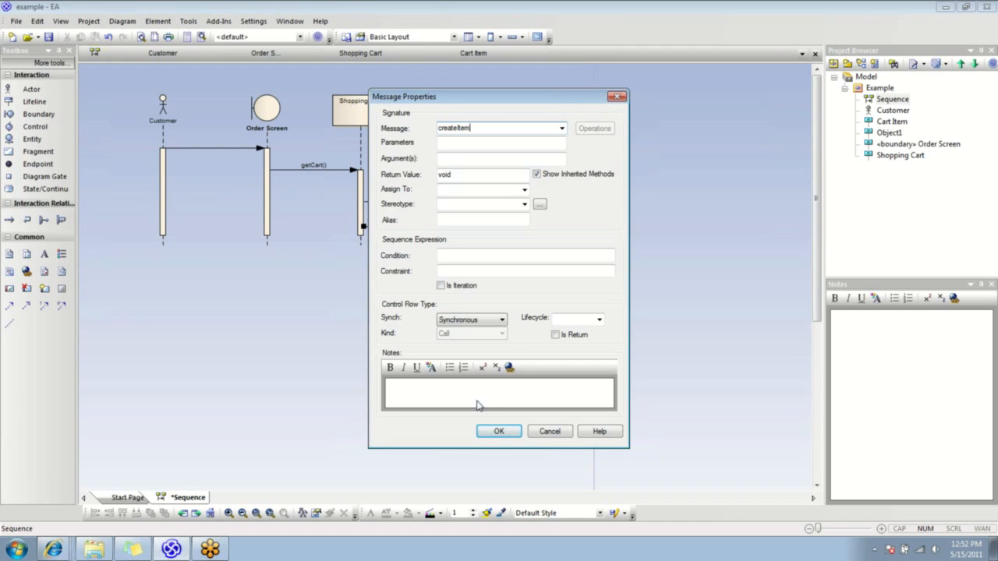
{"action": "left_click", "coordinate": [499, 430]}
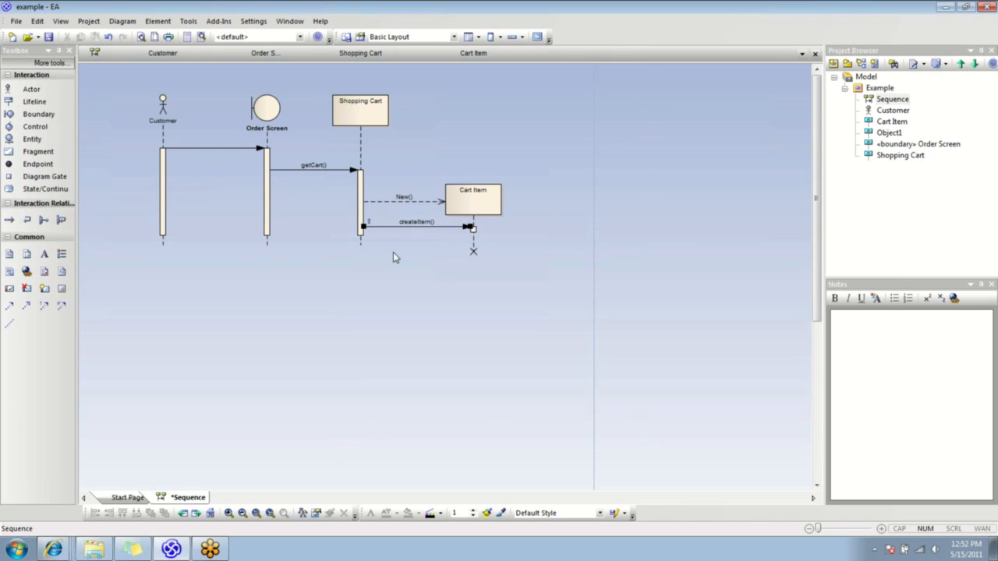
{"action": "mouse_move", "coordinate": [361, 215]}
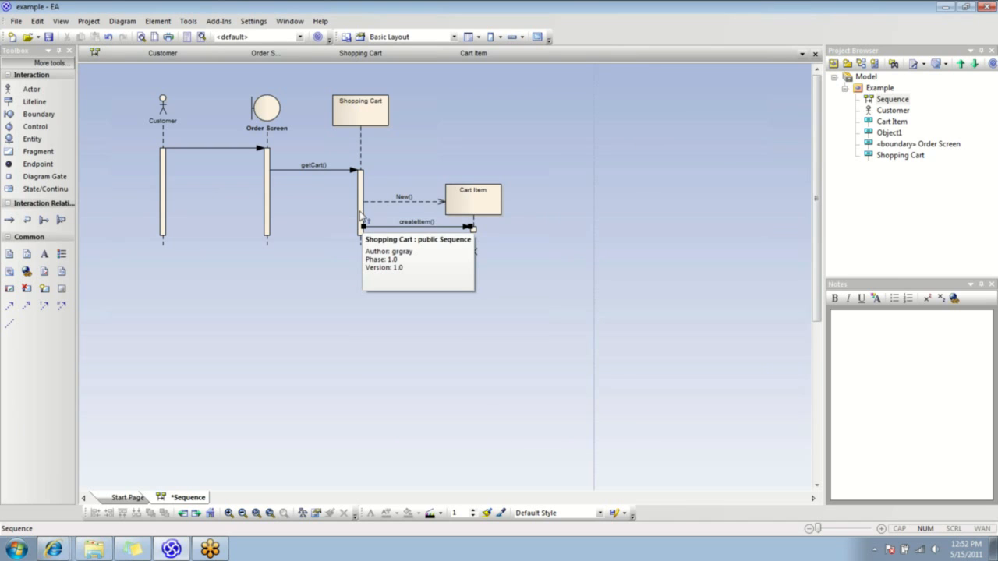
{"action": "mouse_move", "coordinate": [341, 232]}
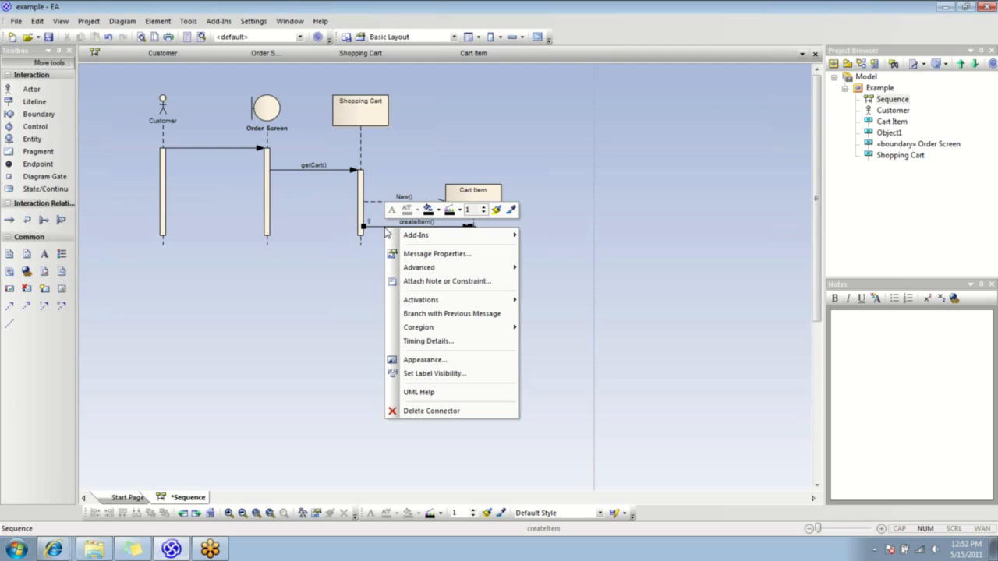
{"action": "mouse_move", "coordinate": [446, 280]}
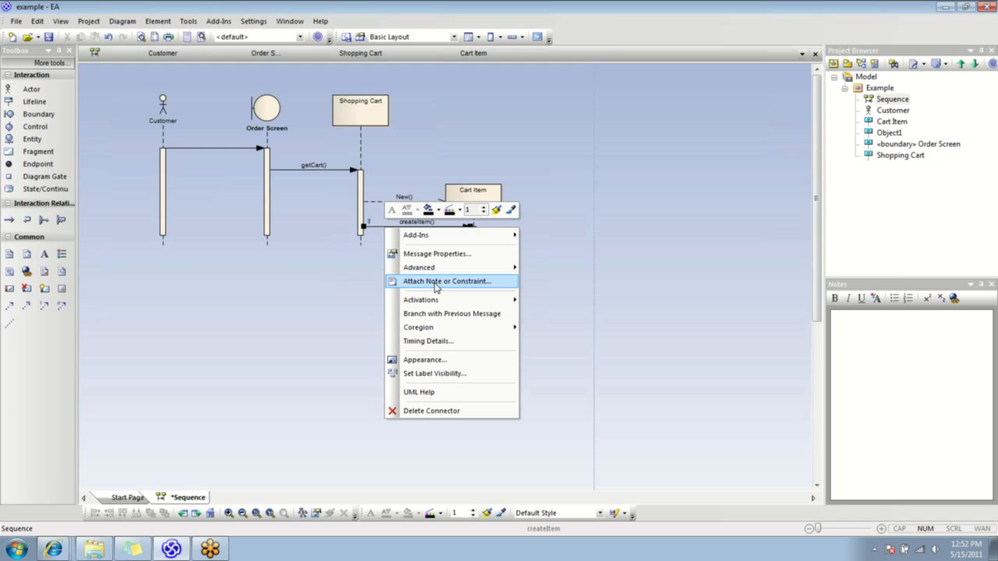
{"action": "mouse_move", "coordinate": [421, 300]}
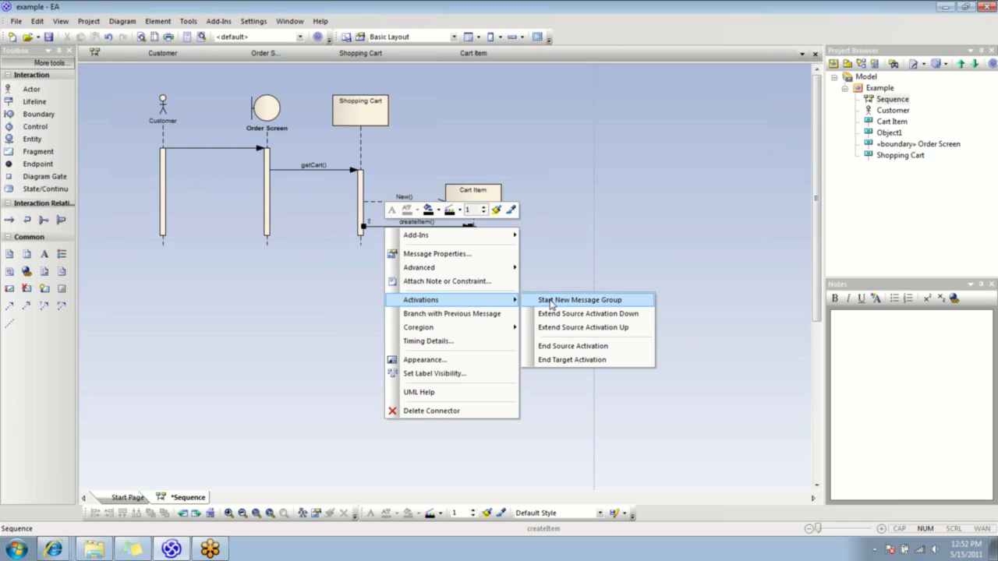
{"action": "left_click", "coordinate": [580, 299]}
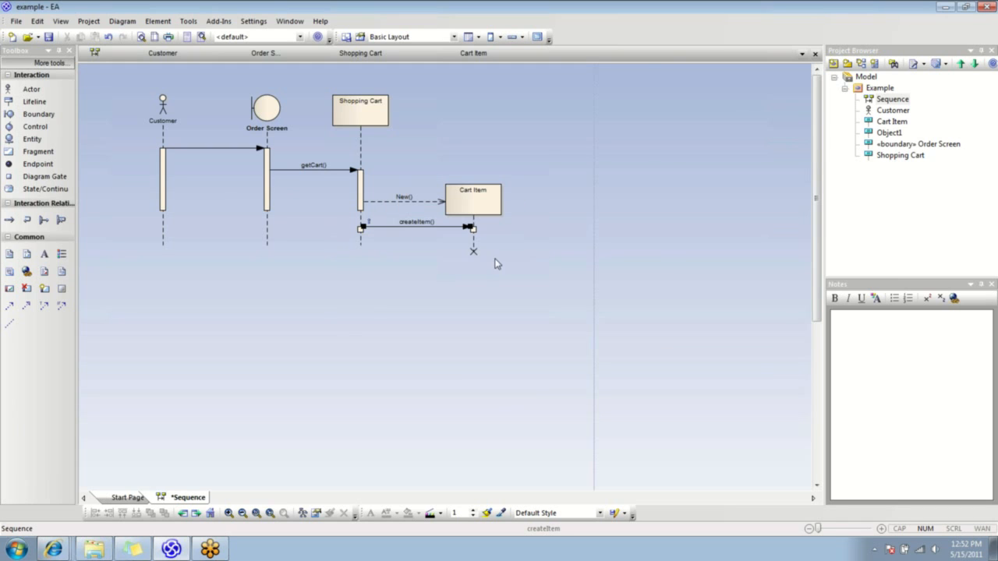
{"action": "mouse_move", "coordinate": [368, 203]}
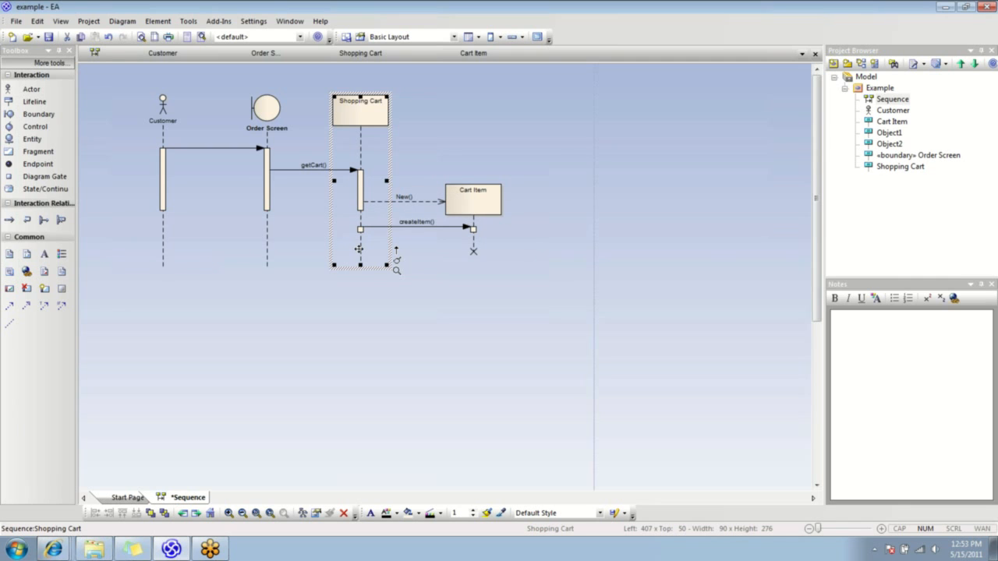
{"action": "mouse_move", "coordinate": [397, 284]}
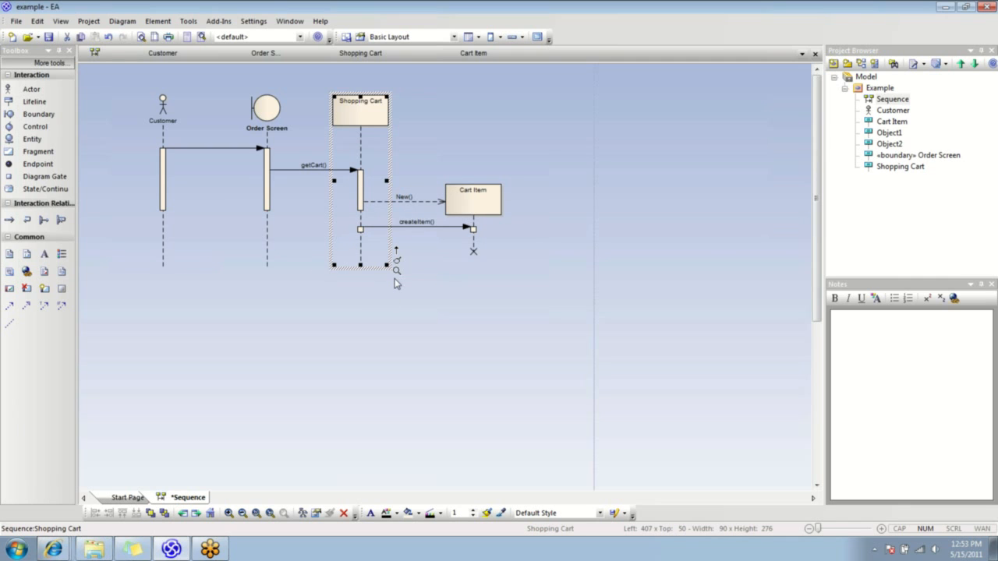
{"action": "mouse_move", "coordinate": [402, 250]}
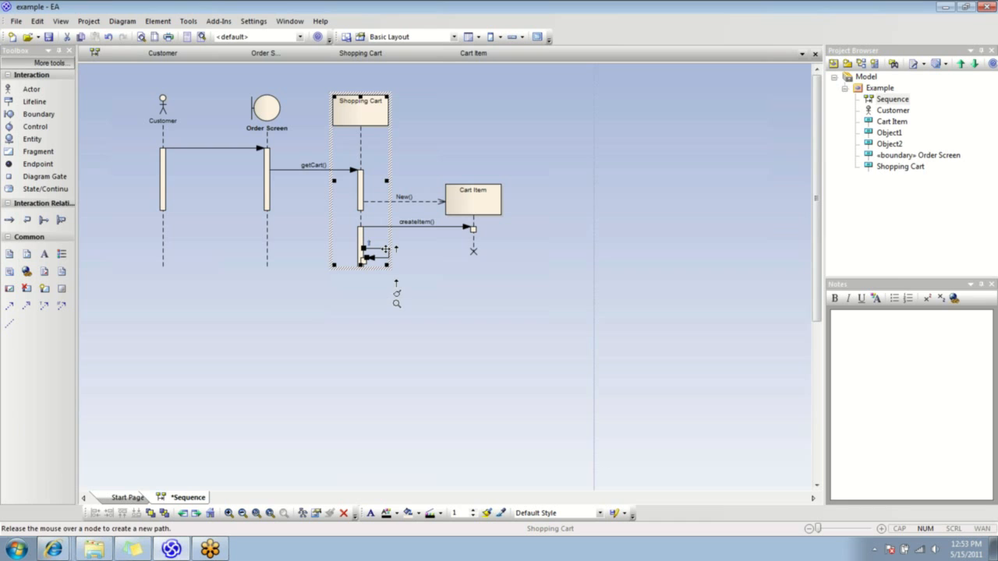
Give Shopping Cart a self-message named addItem, then begin another message toward Cart Item
{"action": "double_click", "coordinate": [360, 109]}
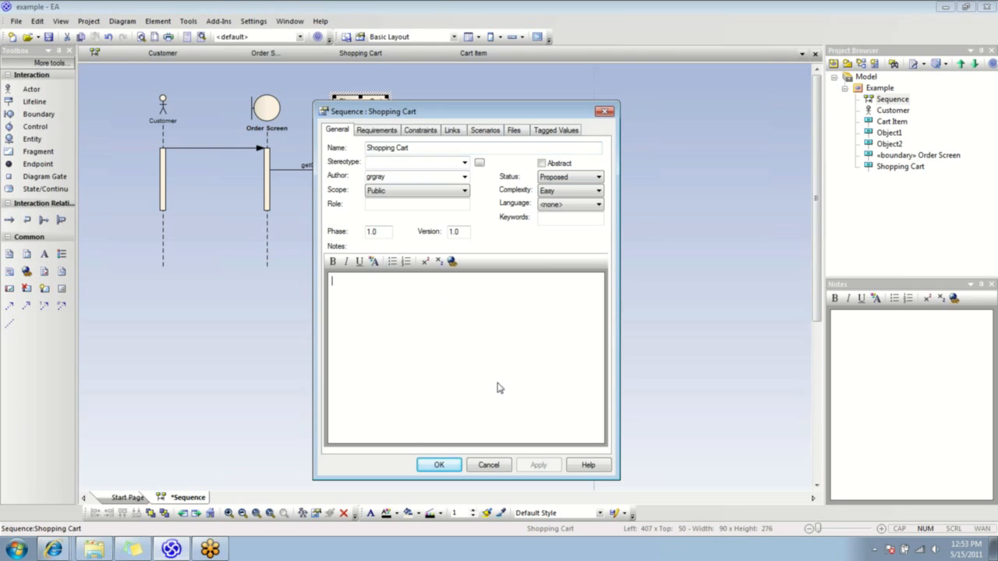
{"action": "left_click", "coordinate": [439, 465]}
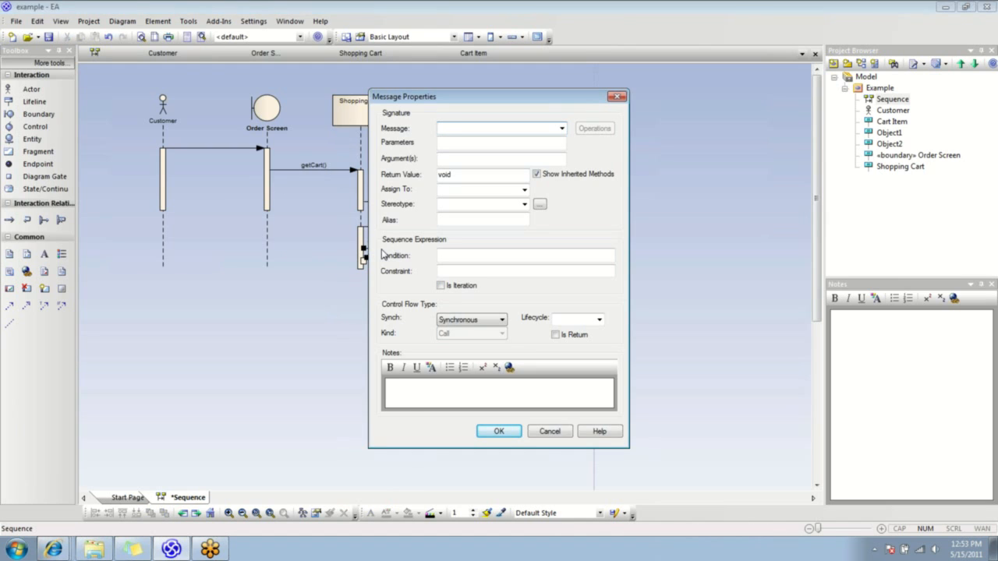
{"action": "type", "text": "addItem"}
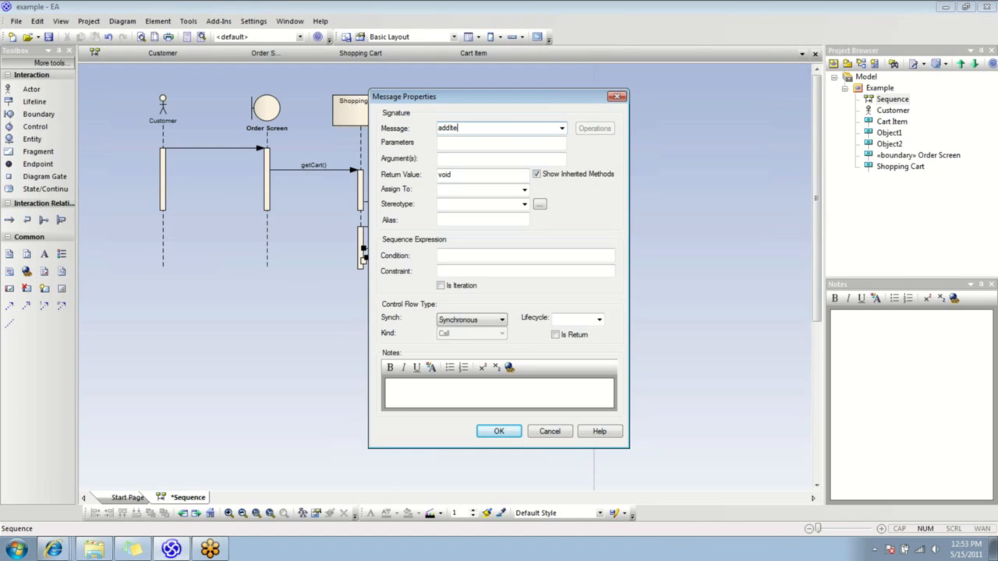
{"action": "left_click", "coordinate": [499, 431]}
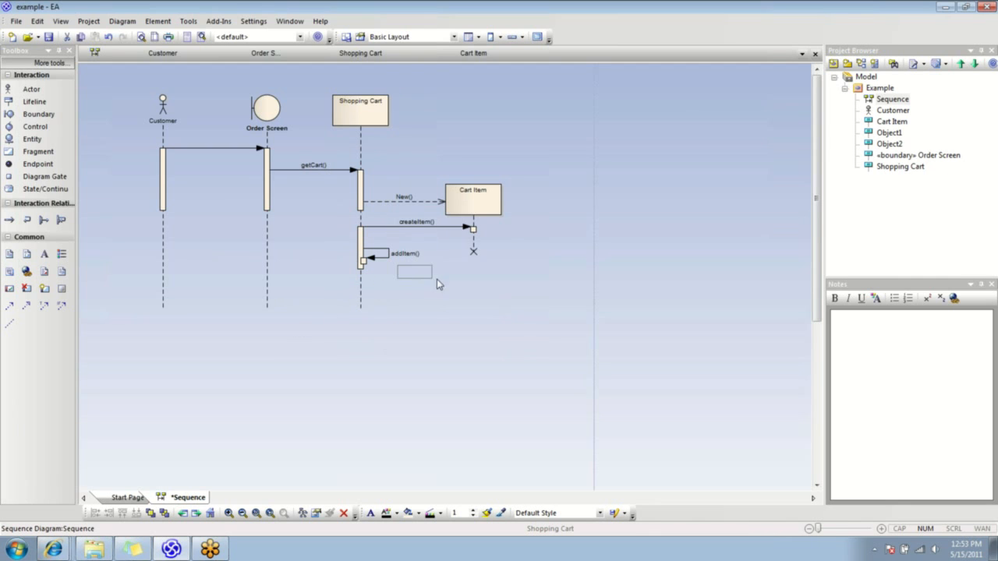
{"action": "left_click", "coordinate": [359, 109]}
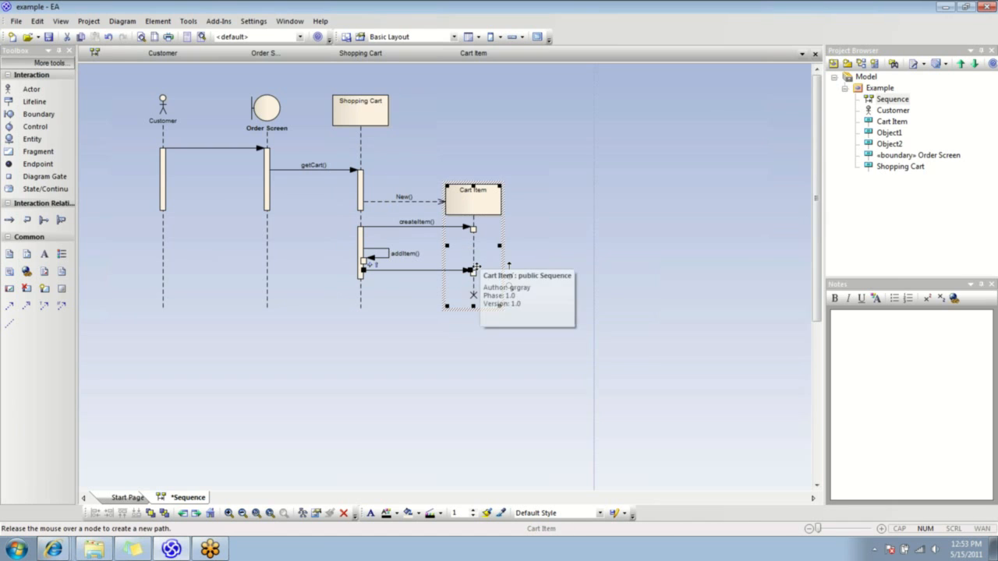
{"action": "mouse_move", "coordinate": [406, 340]}
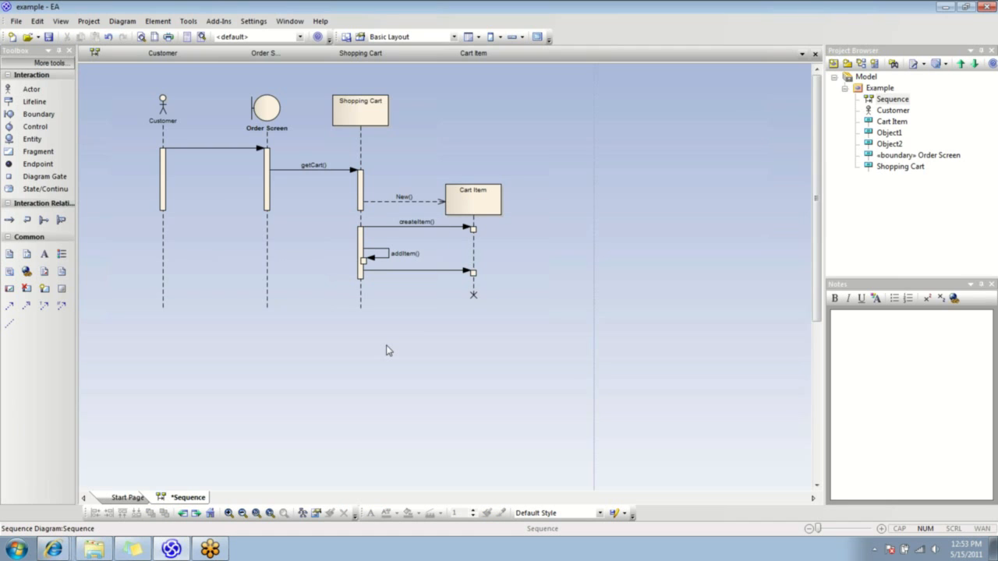
{"action": "mouse_move", "coordinate": [88, 201]}
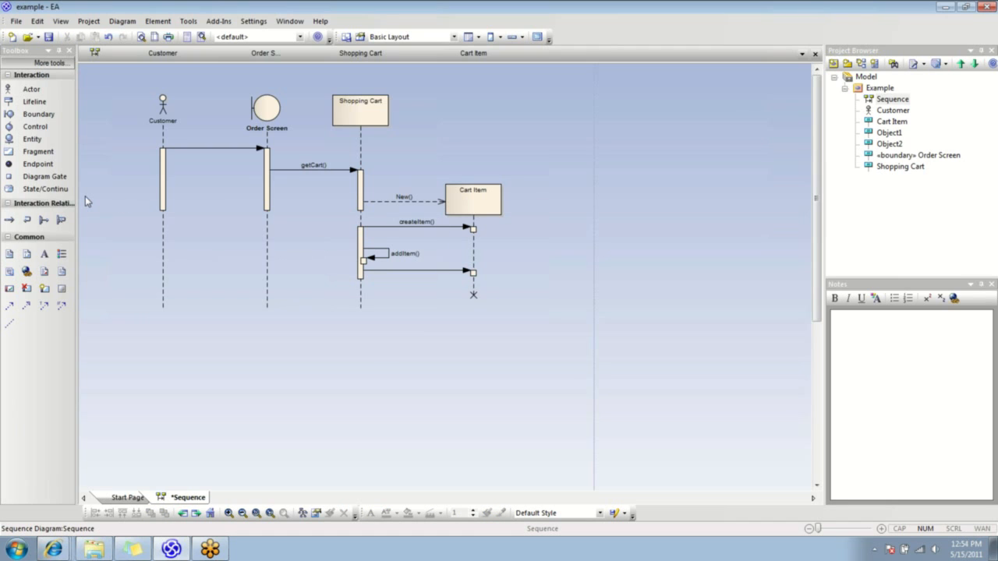
{"action": "mouse_move", "coordinate": [31, 139]}
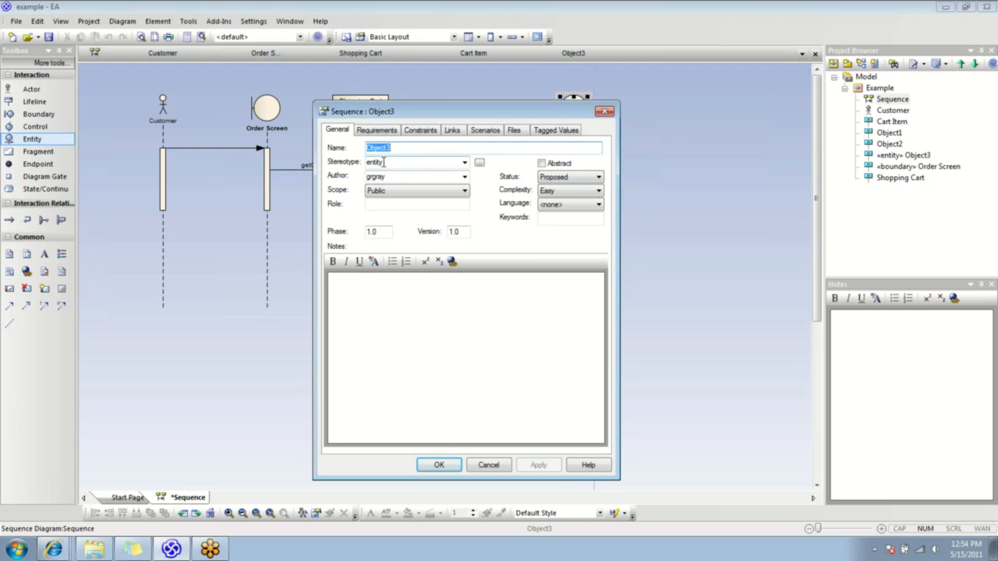
Name the new entity lifeline Order
{"action": "type", "text": "Order"}
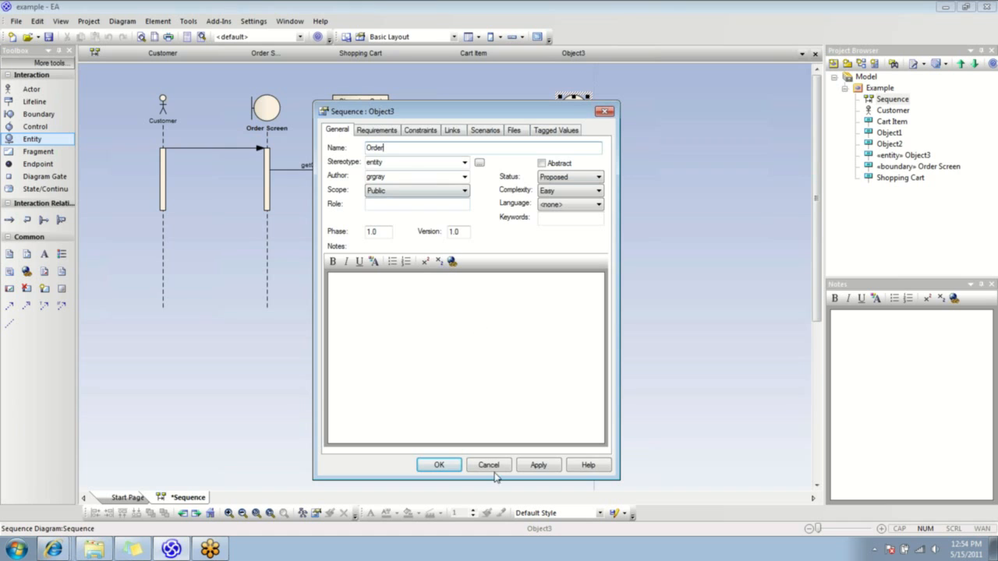
{"action": "left_click", "coordinate": [438, 465]}
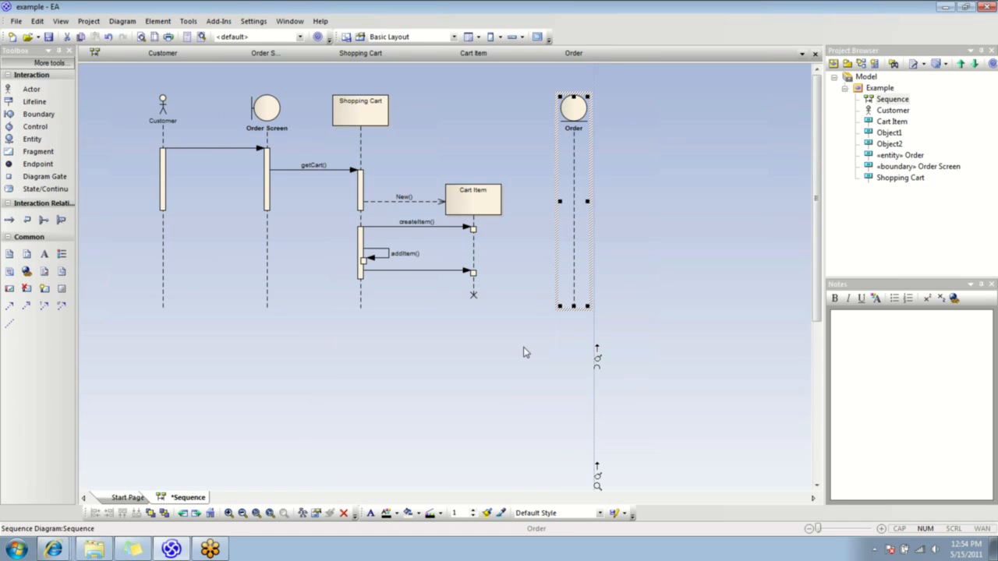
{"action": "mouse_move", "coordinate": [281, 303]}
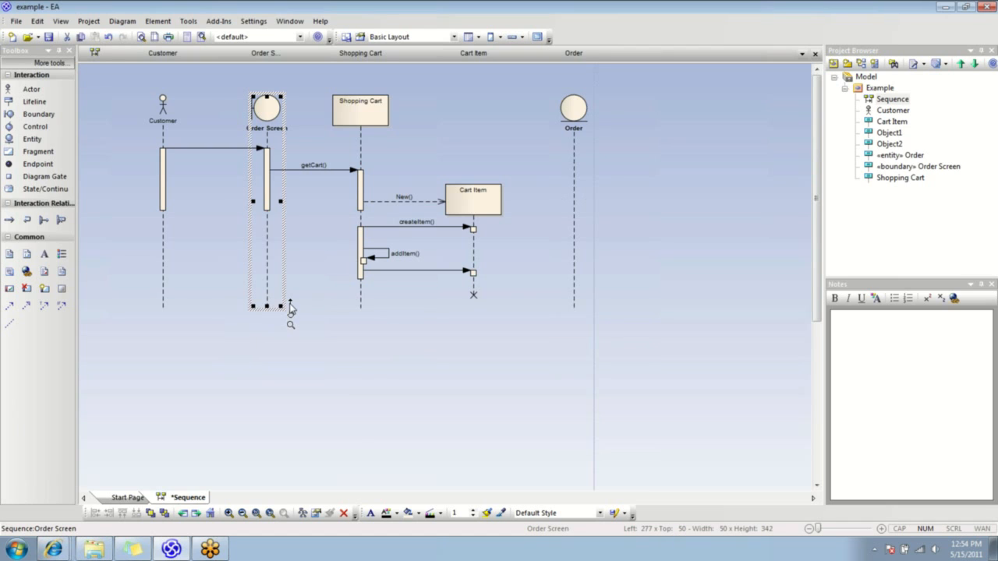
Add a GetParent message from Order Screen to Order
{"action": "left_click_drag", "start_coordinate": [280, 305], "coordinate": [576, 314]}
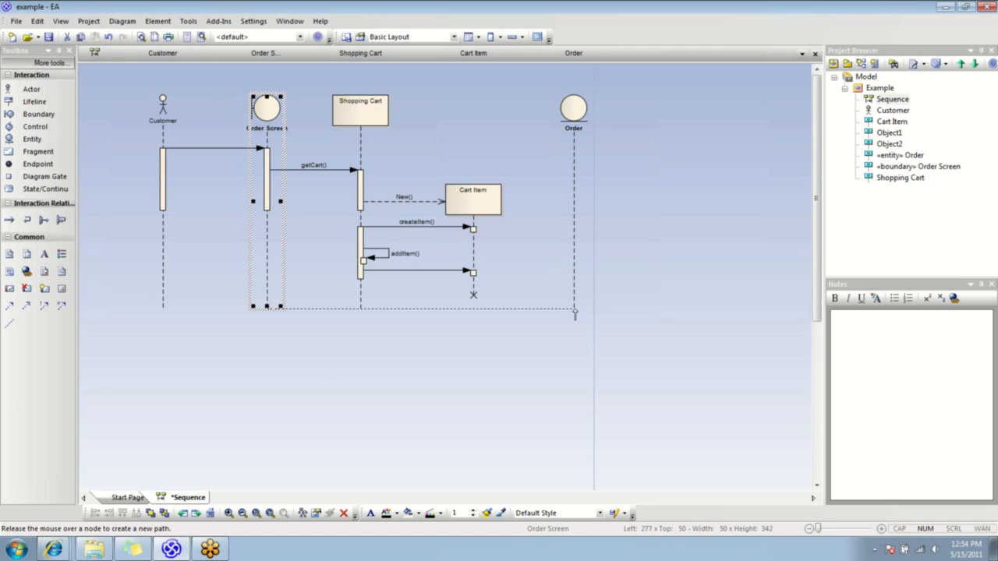
{"action": "left_click_drag", "start_coordinate": [269, 304], "coordinate": [574, 302]}
{"action": "type", "text": "G"}
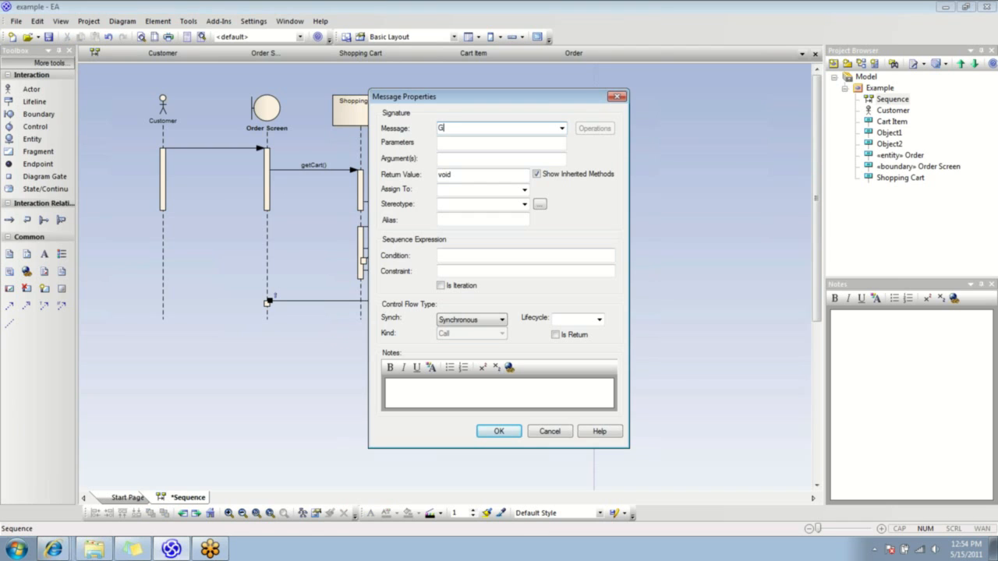
{"action": "type", "text": "etParent"}
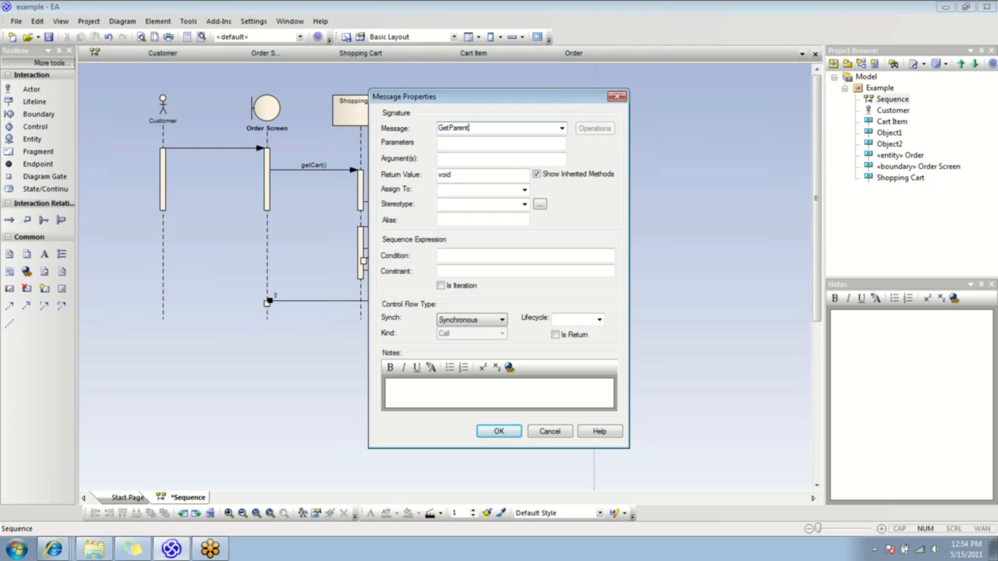
{"action": "left_click", "coordinate": [499, 430]}
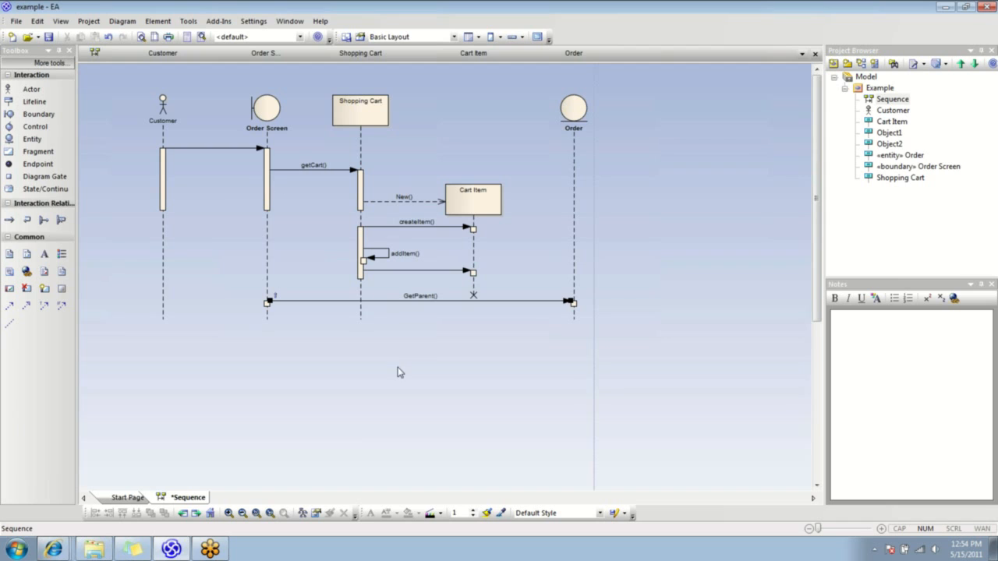
Add a cost message from Order back to Order Screen marked Is Return
{"action": "left_click", "coordinate": [419, 302]}
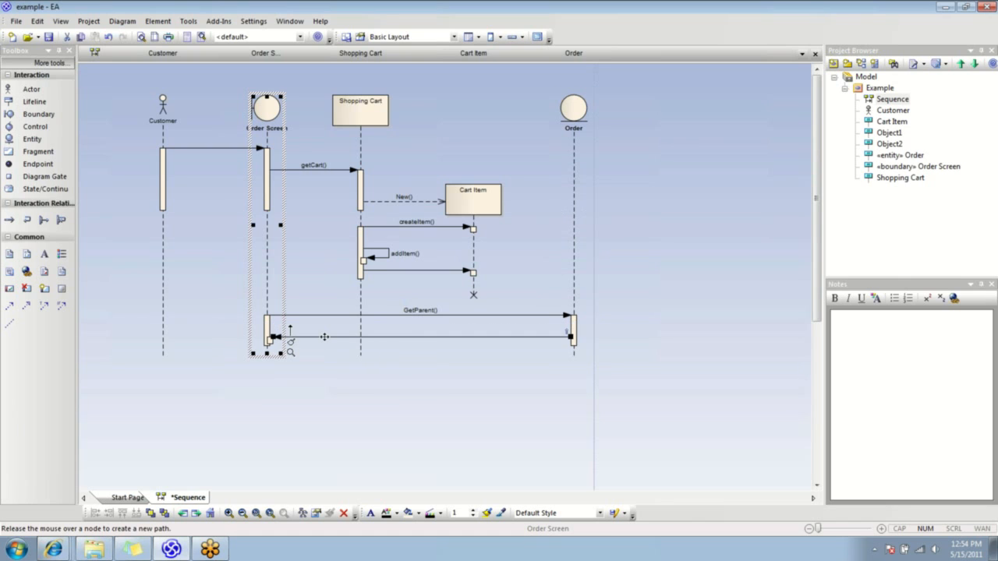
{"action": "mouse_move", "coordinate": [324, 337]}
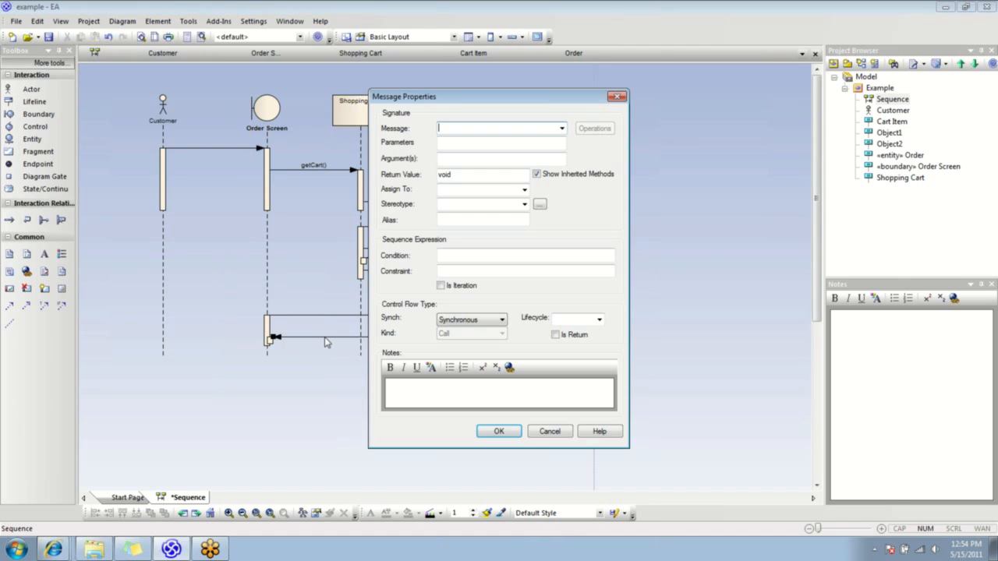
{"action": "type", "text": "c"}
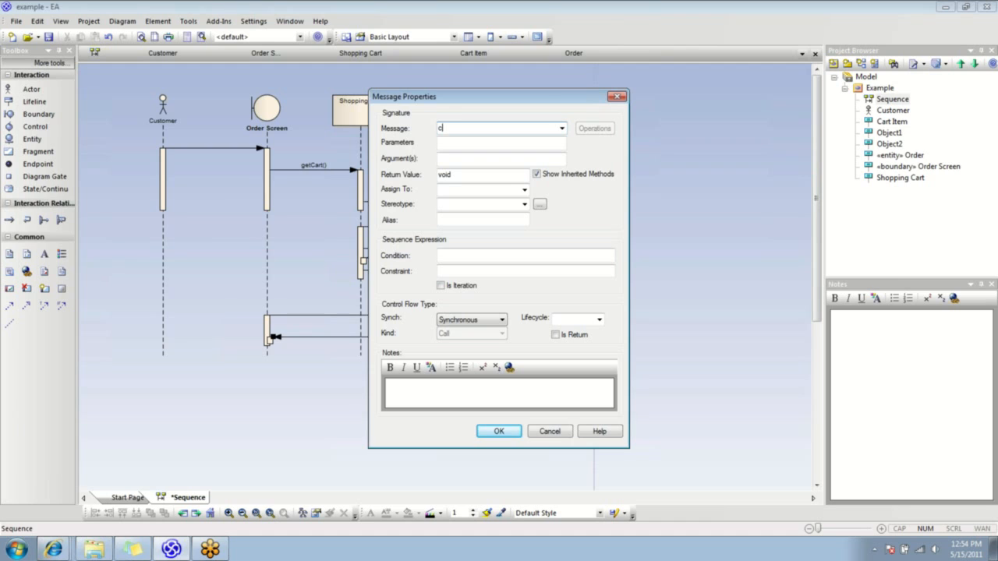
{"action": "type", "text": "ost"}
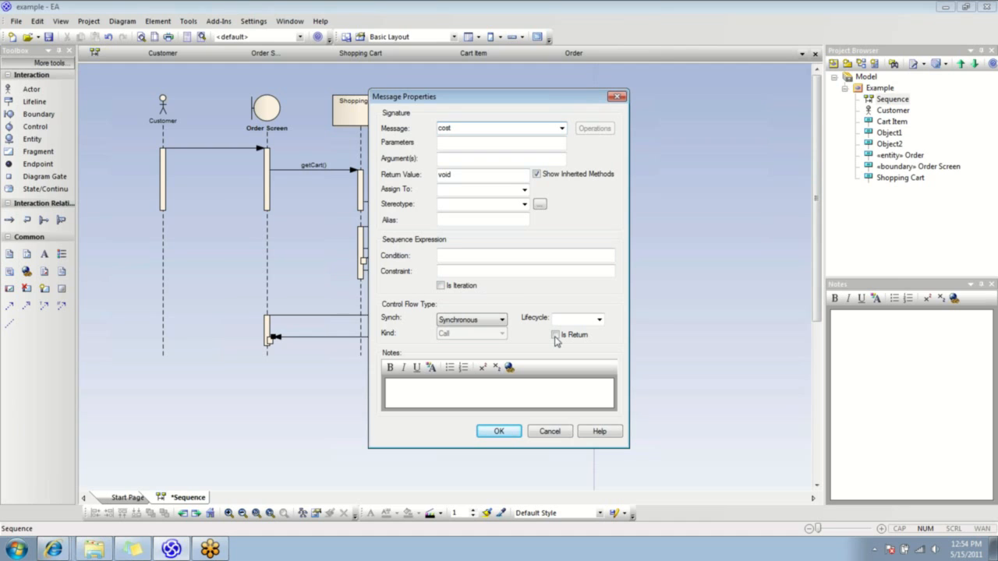
{"action": "left_click", "coordinate": [555, 334]}
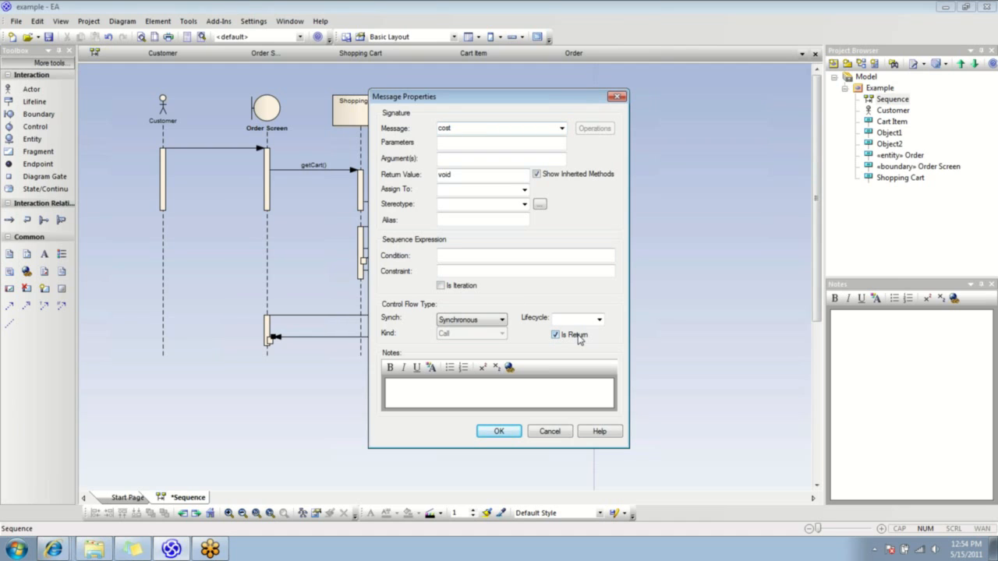
{"action": "left_click", "coordinate": [499, 431]}
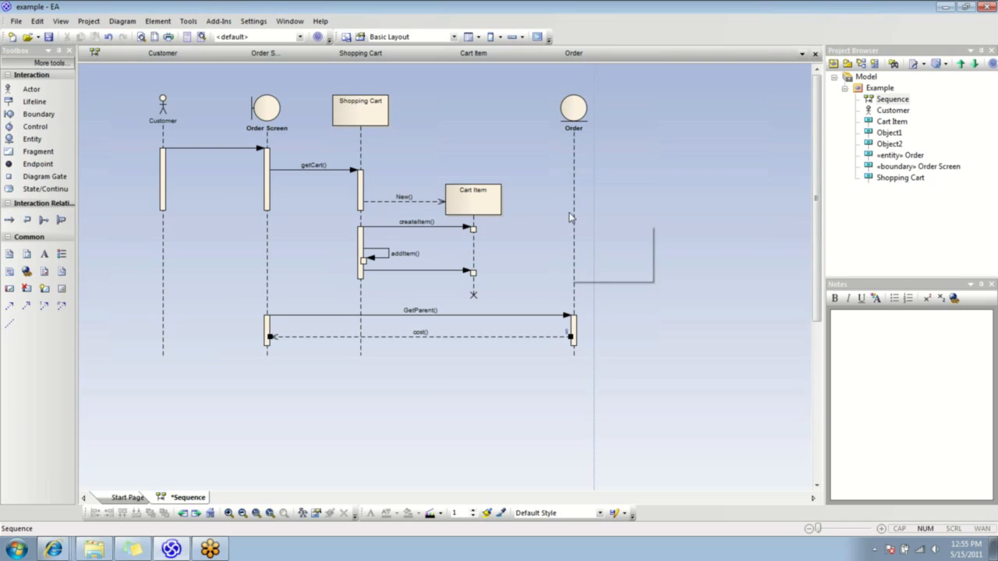
{"action": "mouse_move", "coordinate": [571, 218]}
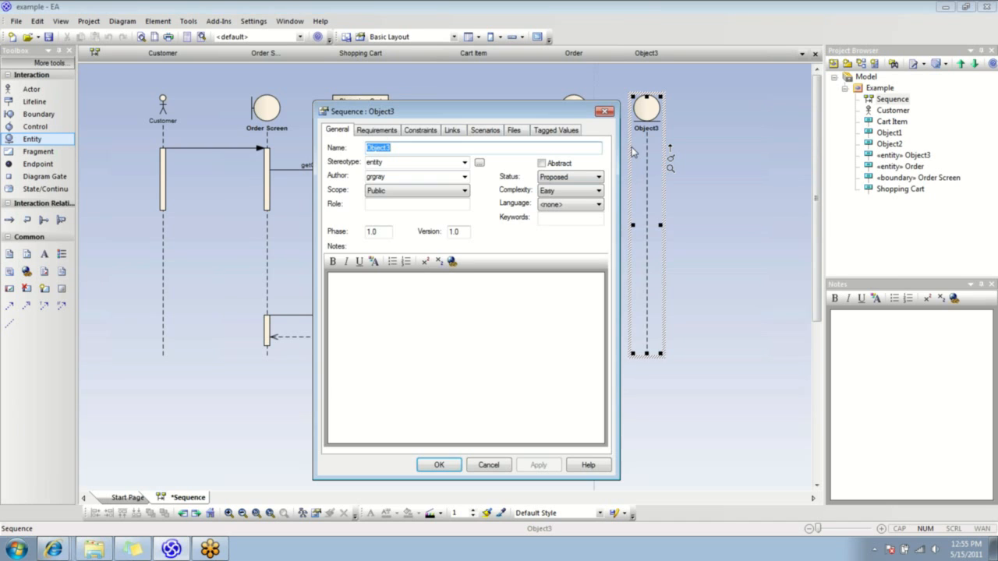
Add a Payment entity lifeline and a DeletePayment message to it
{"action": "type", "text": "Payment"}
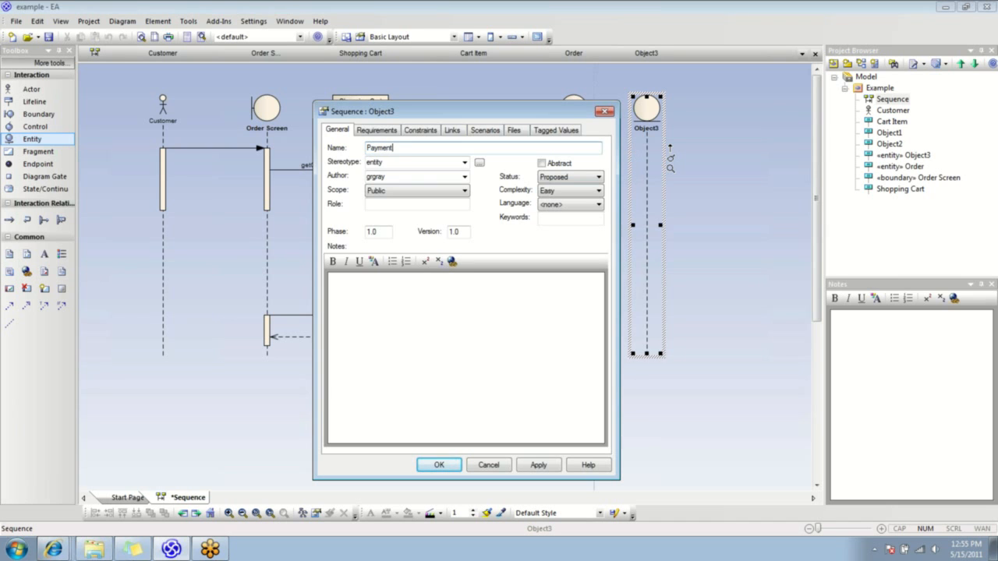
{"action": "left_click", "coordinate": [438, 465]}
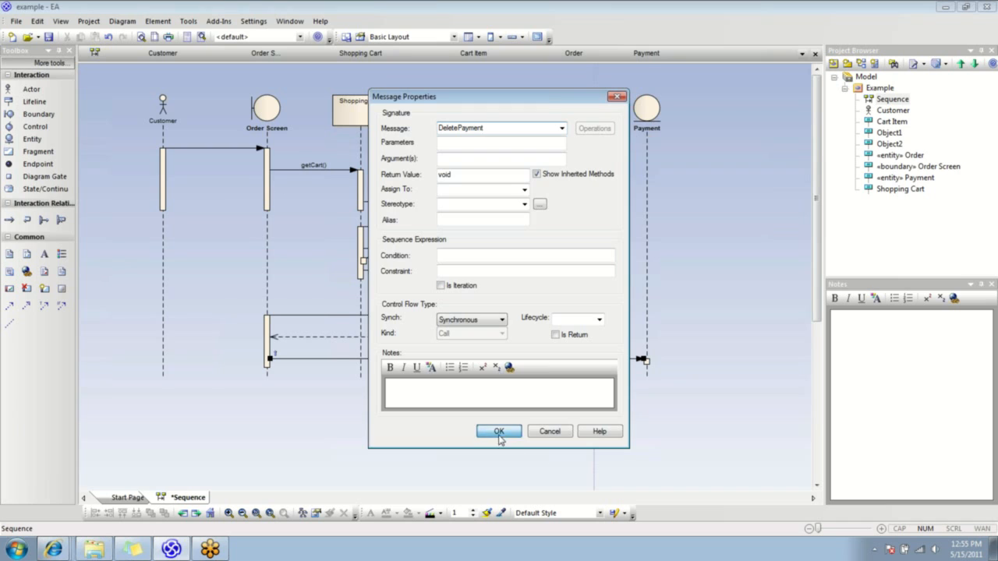
{"action": "left_click", "coordinate": [499, 431]}
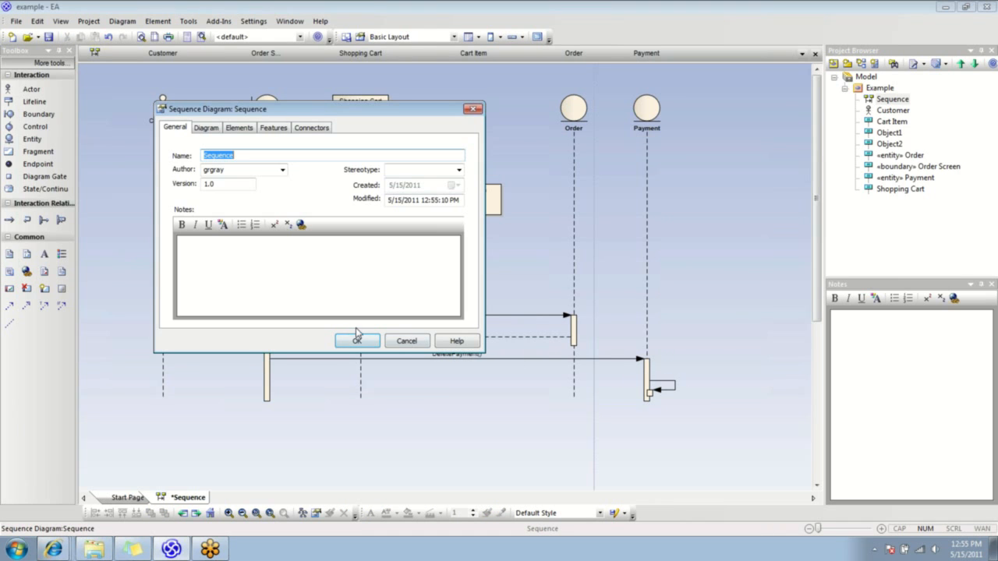
Give Payment a self-message named check
{"action": "left_click", "coordinate": [357, 340]}
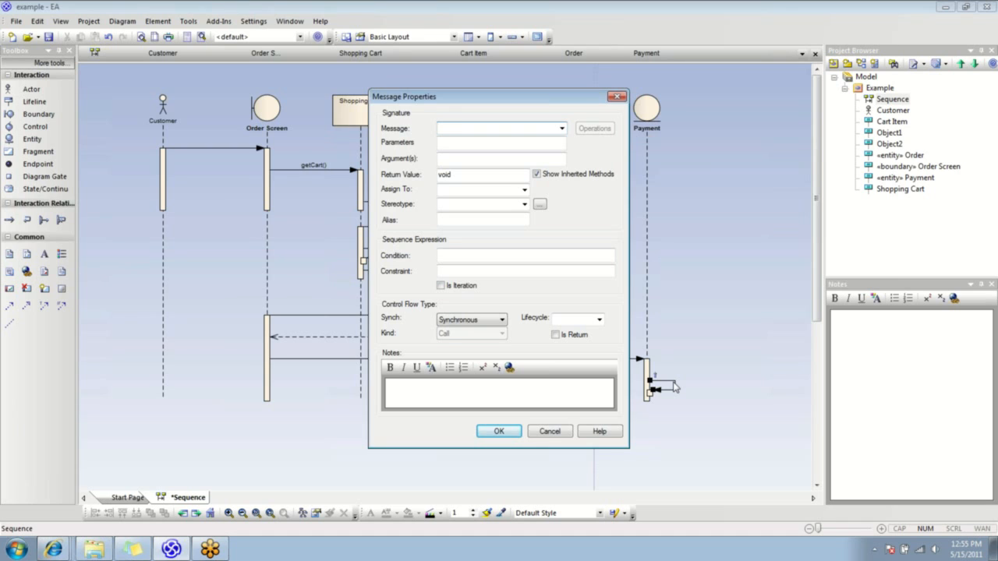
{"action": "type", "text": "check"}
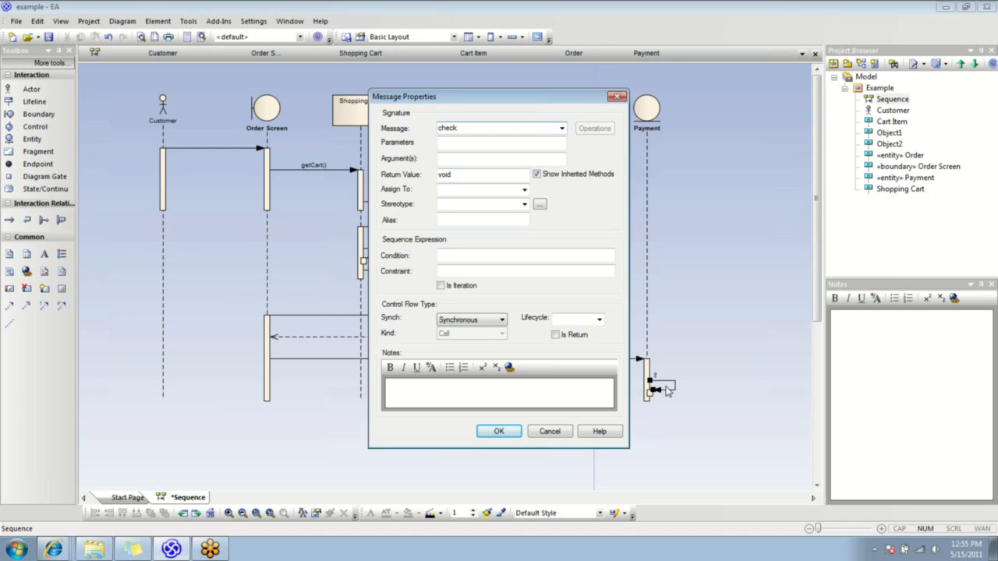
{"action": "left_click", "coordinate": [499, 431]}
{"action": "type", "text": "confirmPayment"}
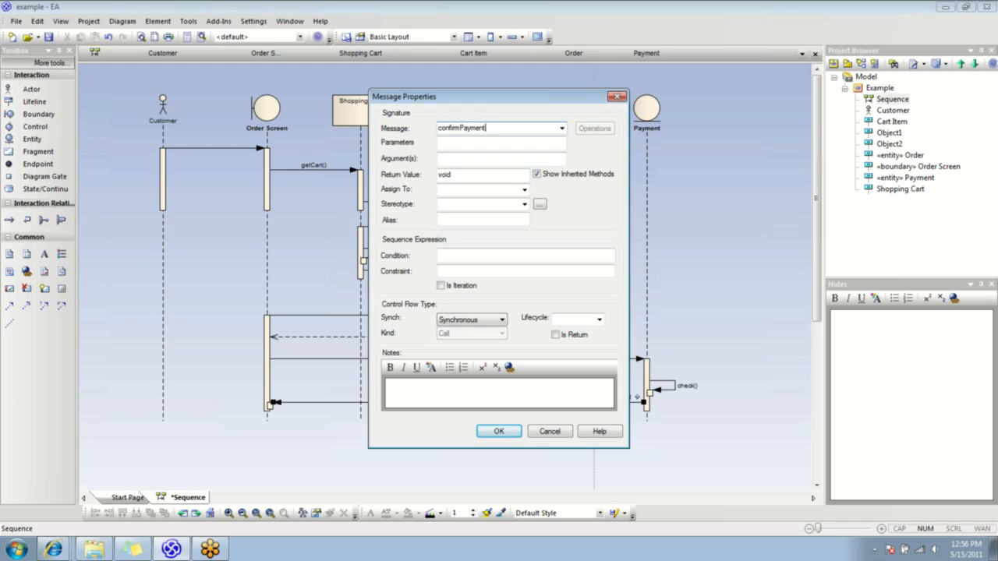
Add a confirmPayment return message and a return message back to Customer
{"action": "left_click", "coordinate": [555, 334]}
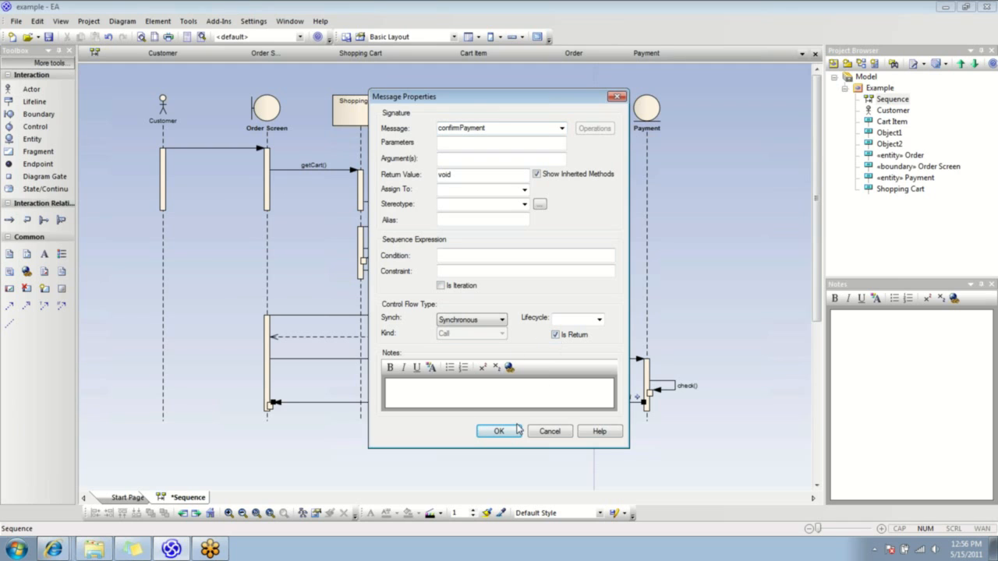
{"action": "left_click", "coordinate": [499, 431]}
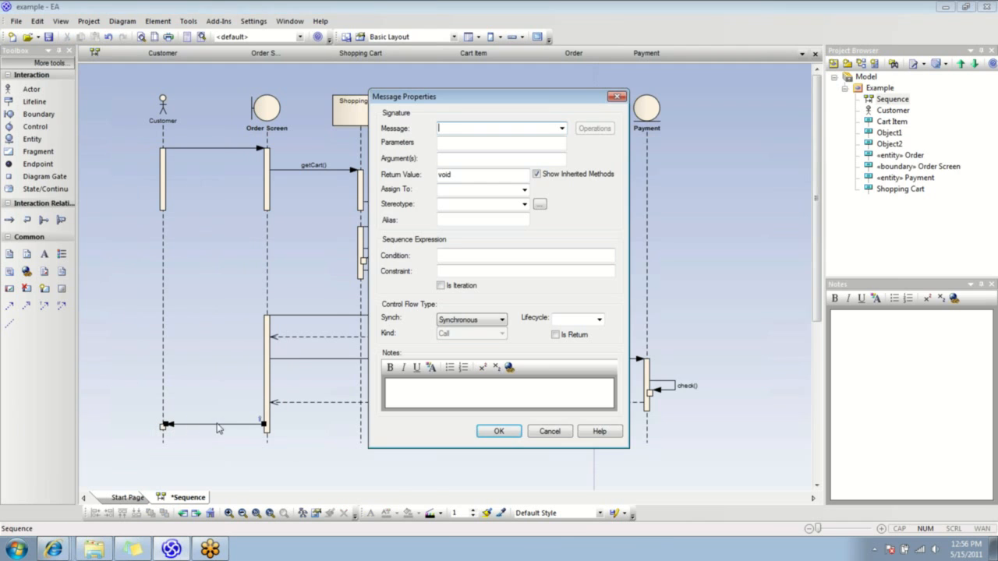
{"action": "left_click", "coordinate": [555, 334]}
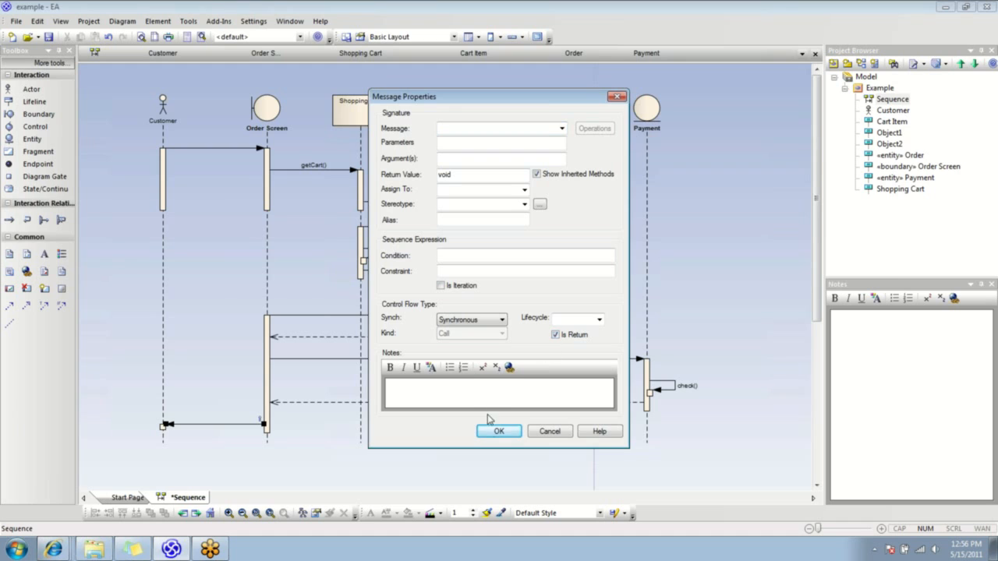
{"action": "left_click", "coordinate": [499, 430]}
{"action": "type", "text": "You rfirst s"}
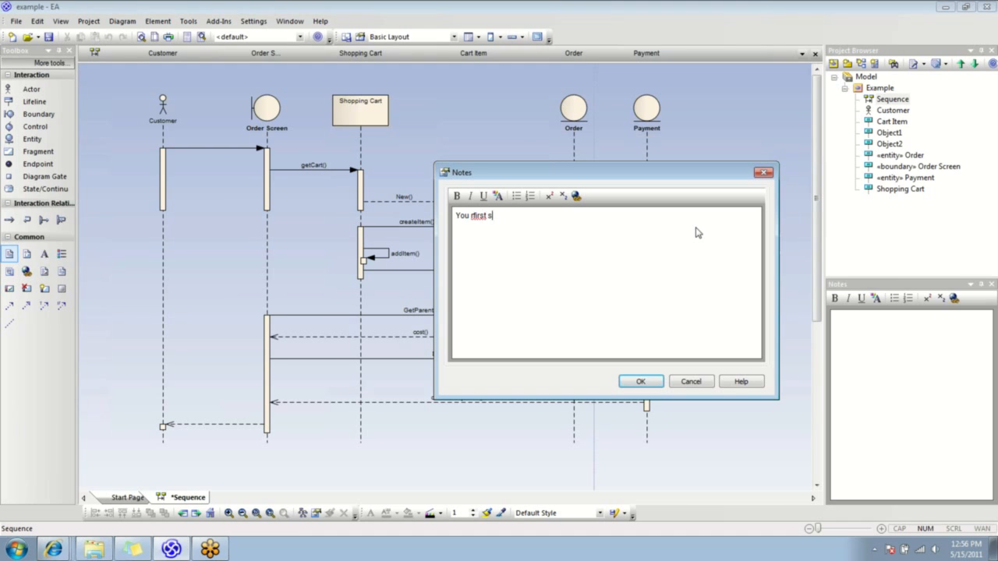
Add a note reading "You first sequence diagram" to the right of the lifelines
{"action": "type", "text": "equence diagra"}
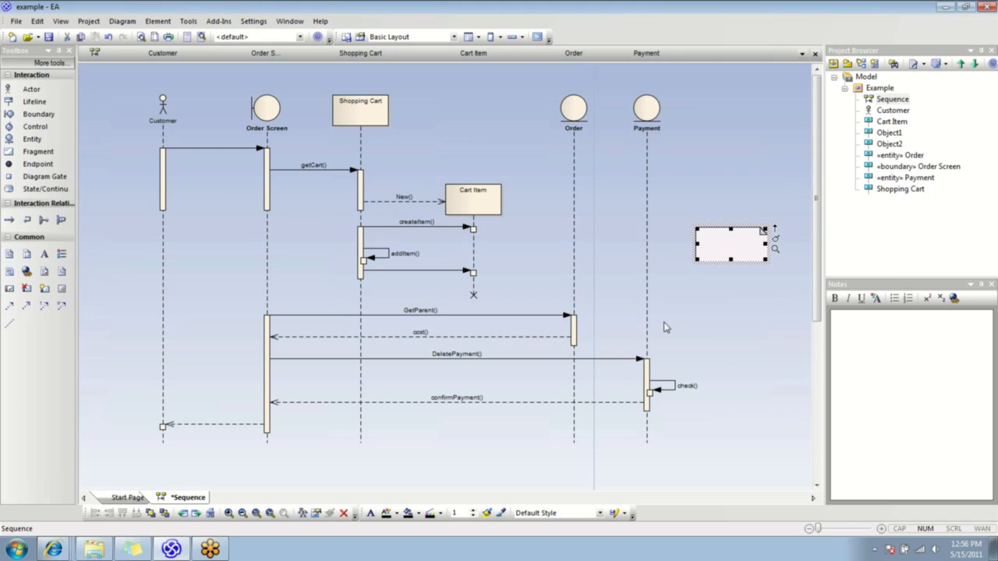
{"action": "type", "text": "You first sequence diagram"}
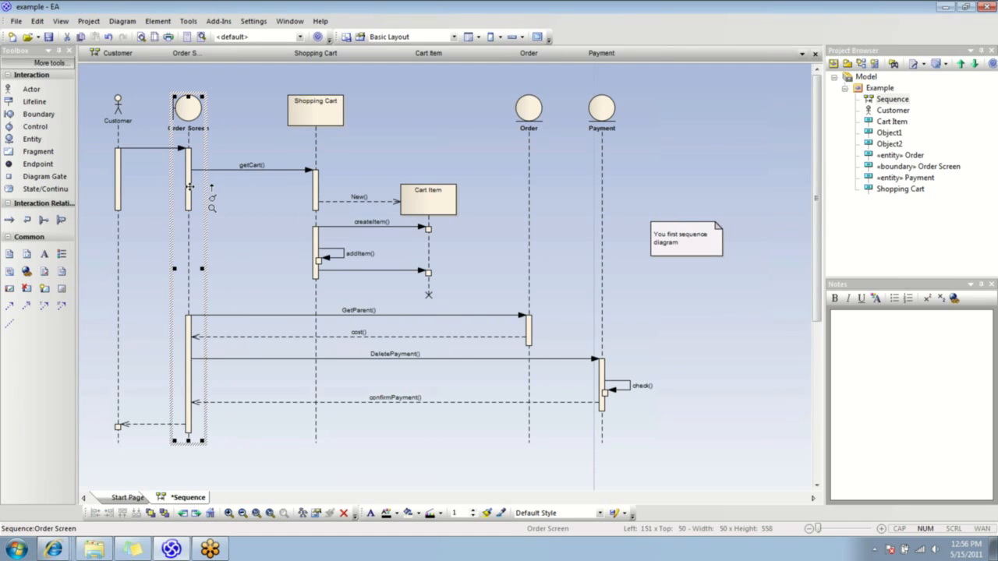
{"action": "mouse_move", "coordinate": [306, 145]}
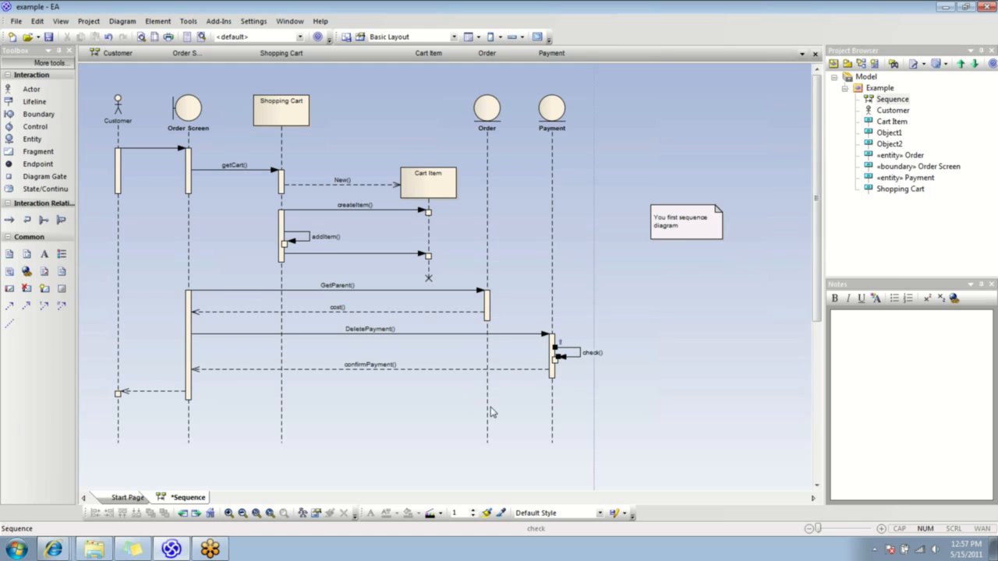
Move the note to the top between Shopping Cart and Cart Item and bring Payment beside Order
{"action": "left_click", "coordinate": [487, 109]}
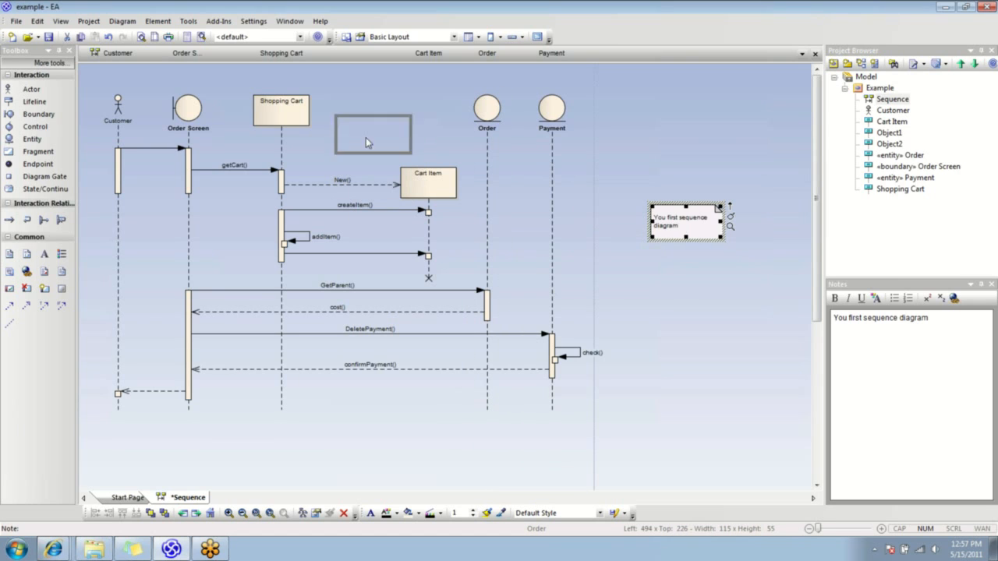
{"action": "left_click_drag", "start_coordinate": [686, 222], "coordinate": [383, 125]}
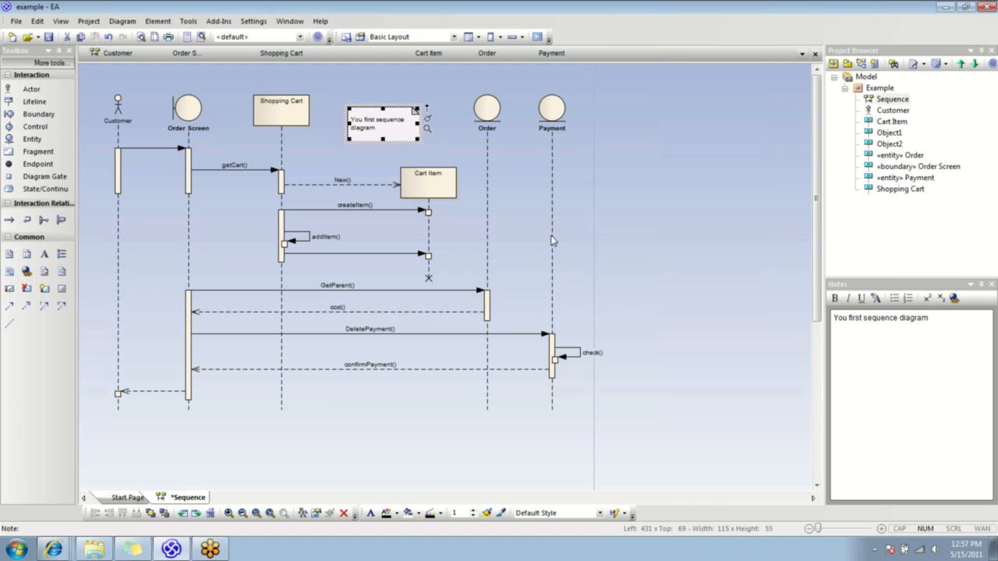
{"action": "left_click", "coordinate": [536, 108]}
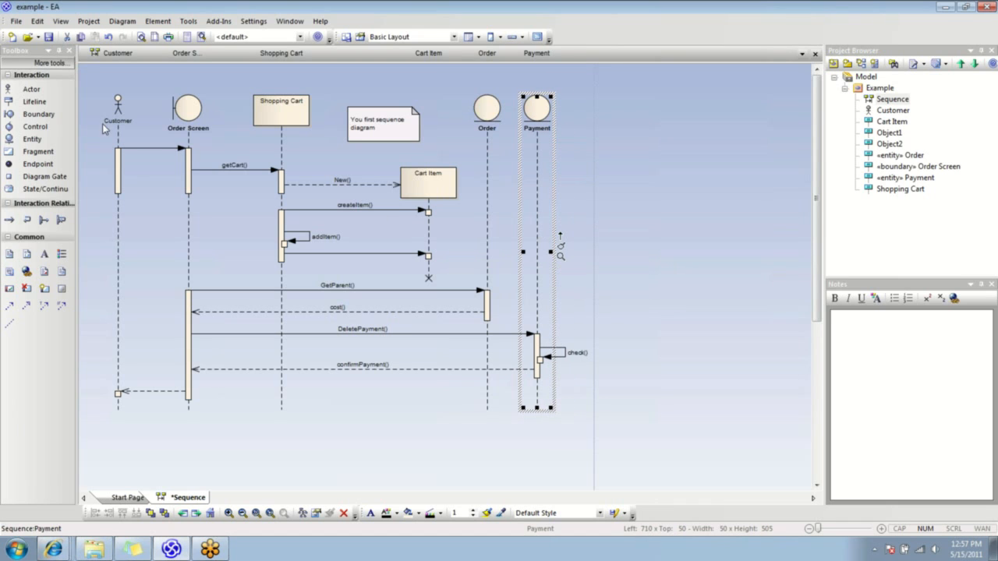
{"action": "mouse_move", "coordinate": [252, 430]}
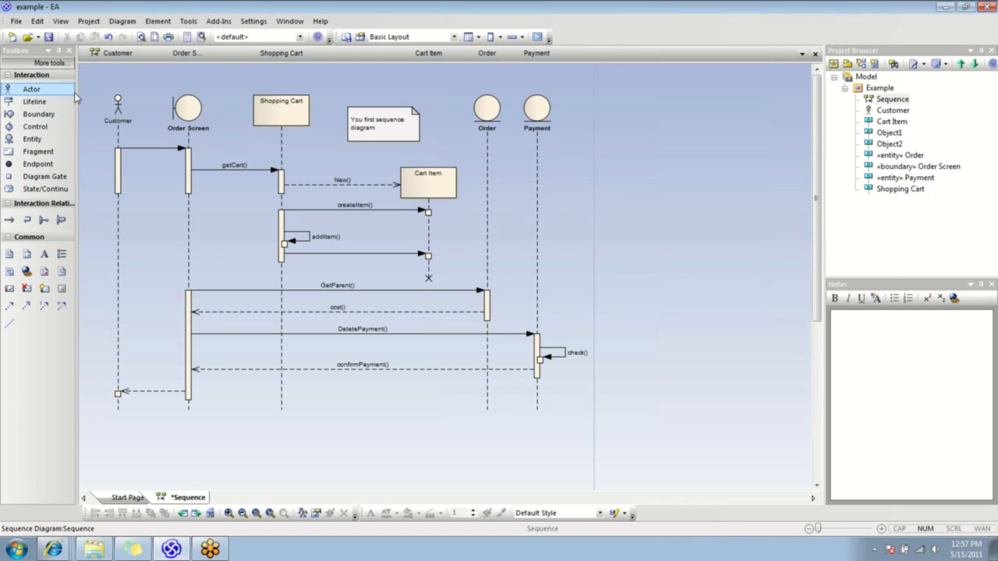
{"action": "mouse_move", "coordinate": [596, 390]}
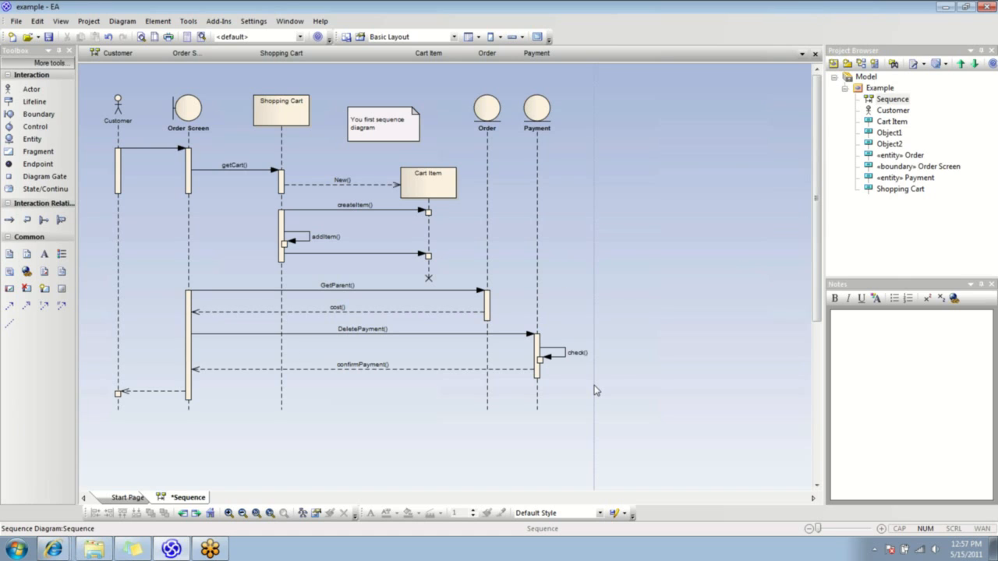